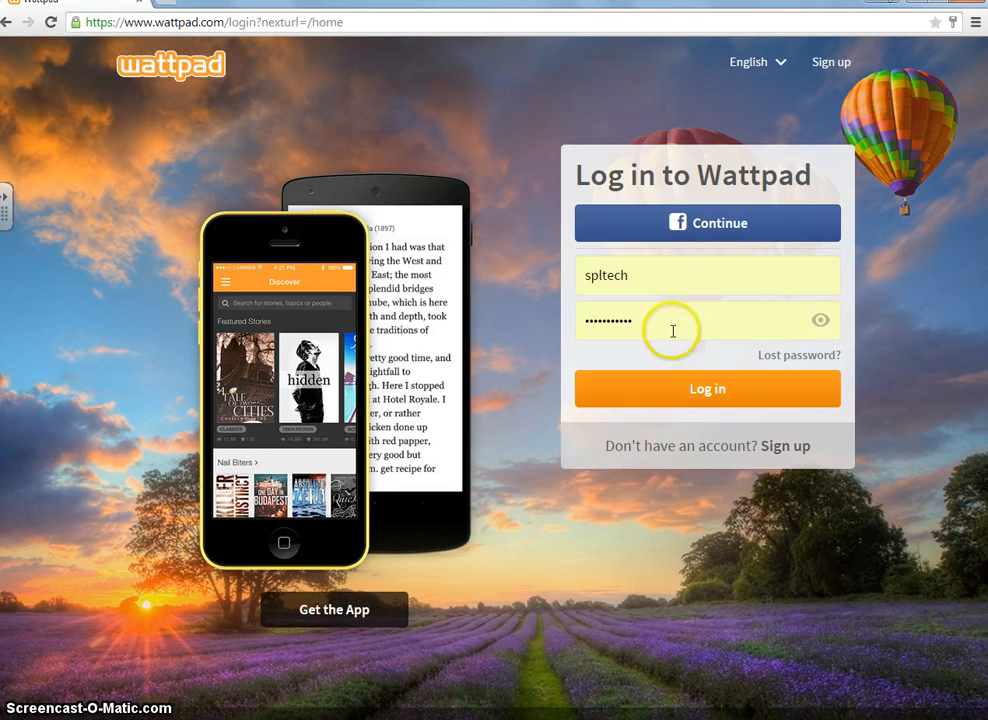
Step: Log in to the Wattpad account and bring up the account menu at the top right
left_click(708, 388)
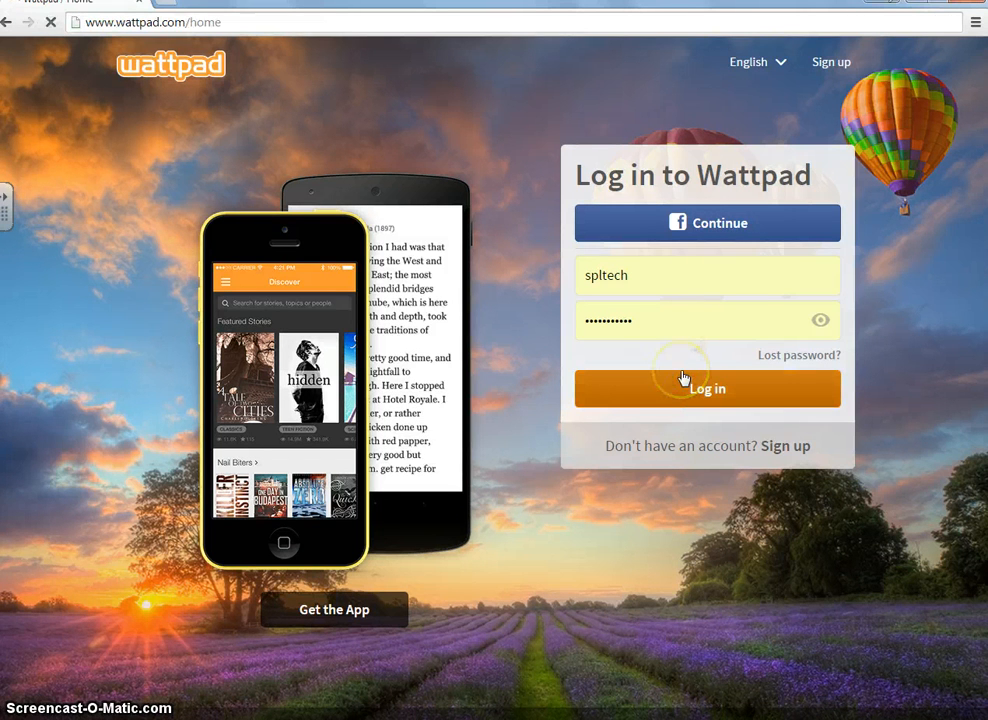
left_click(708, 388)
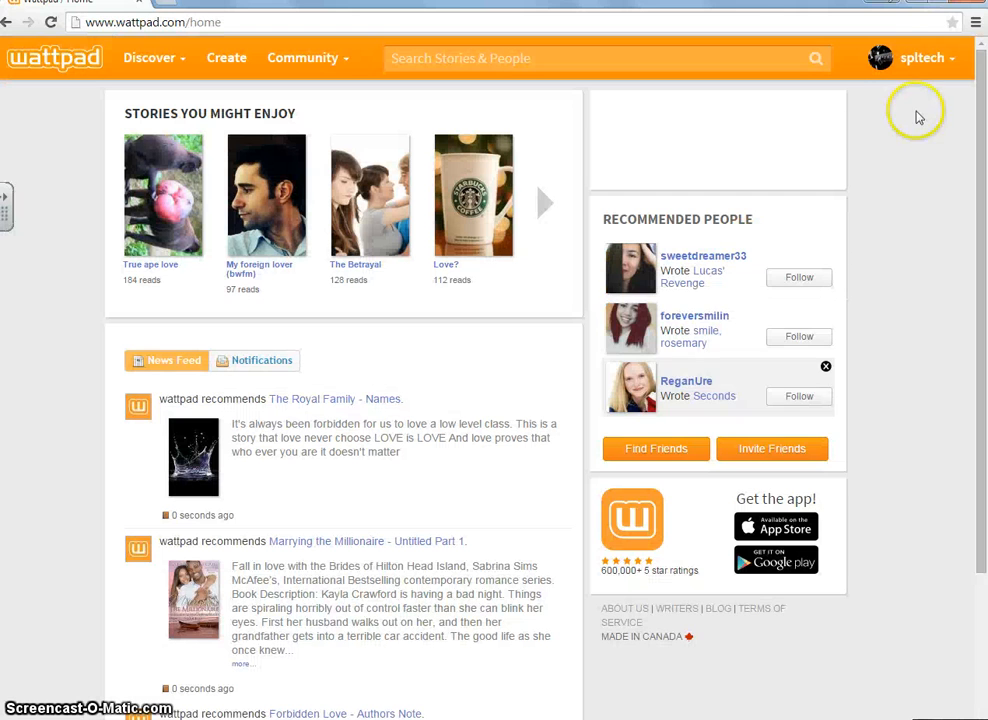
left_click(922, 56)
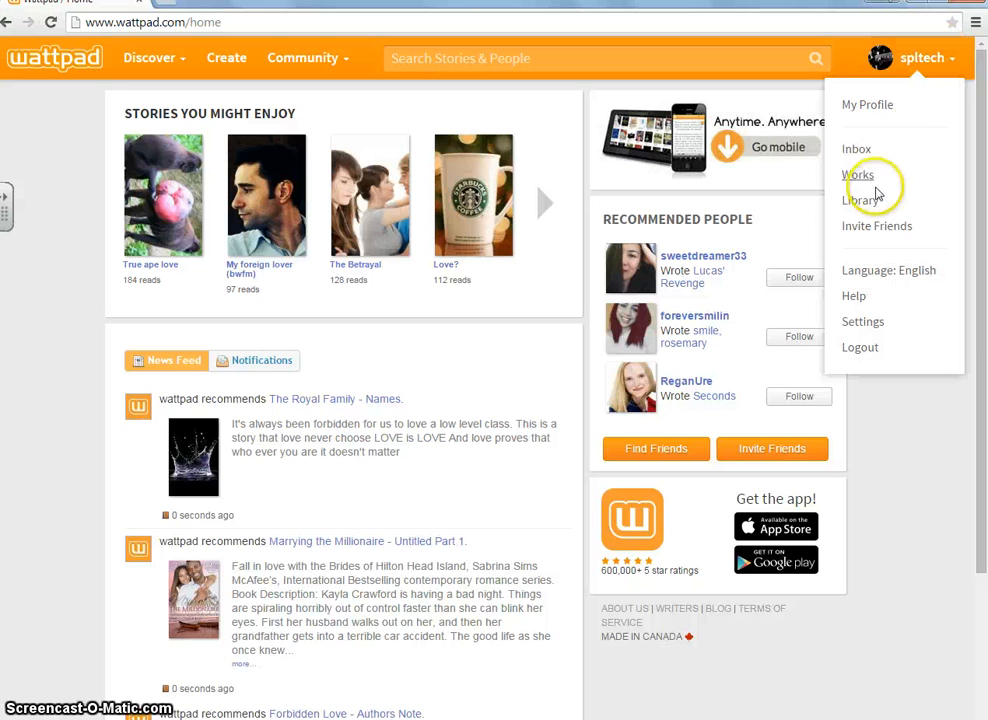
Step: Open My Library listing Pride and Prejudice, Moby-Dick, and Data Runner
left_click(858, 200)
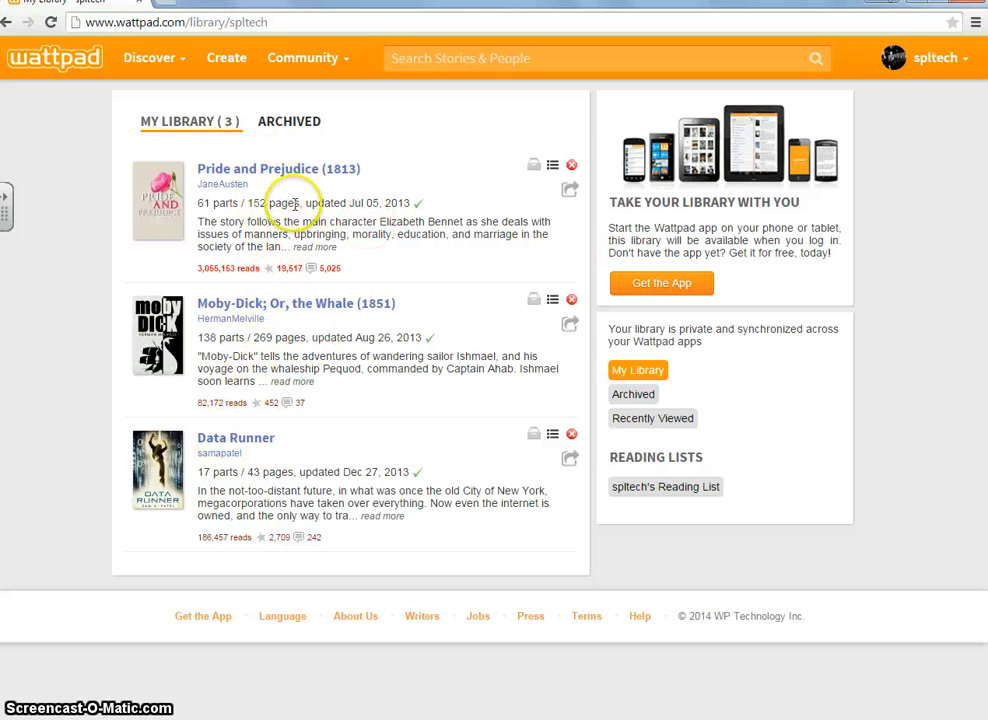
mouse_move(240, 412)
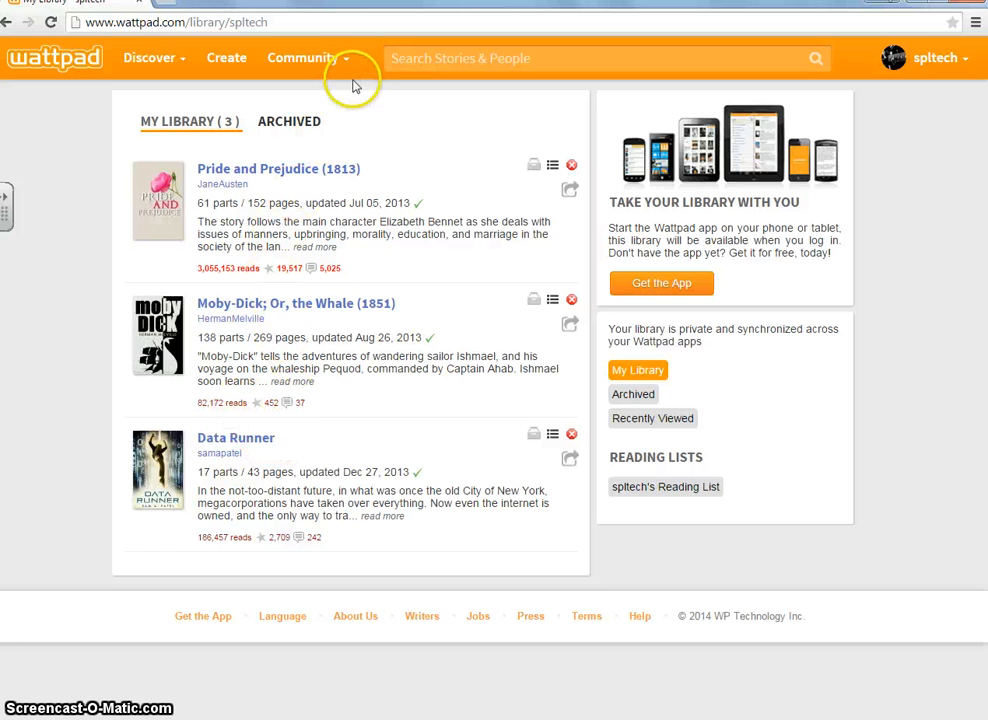
mouse_move(352, 132)
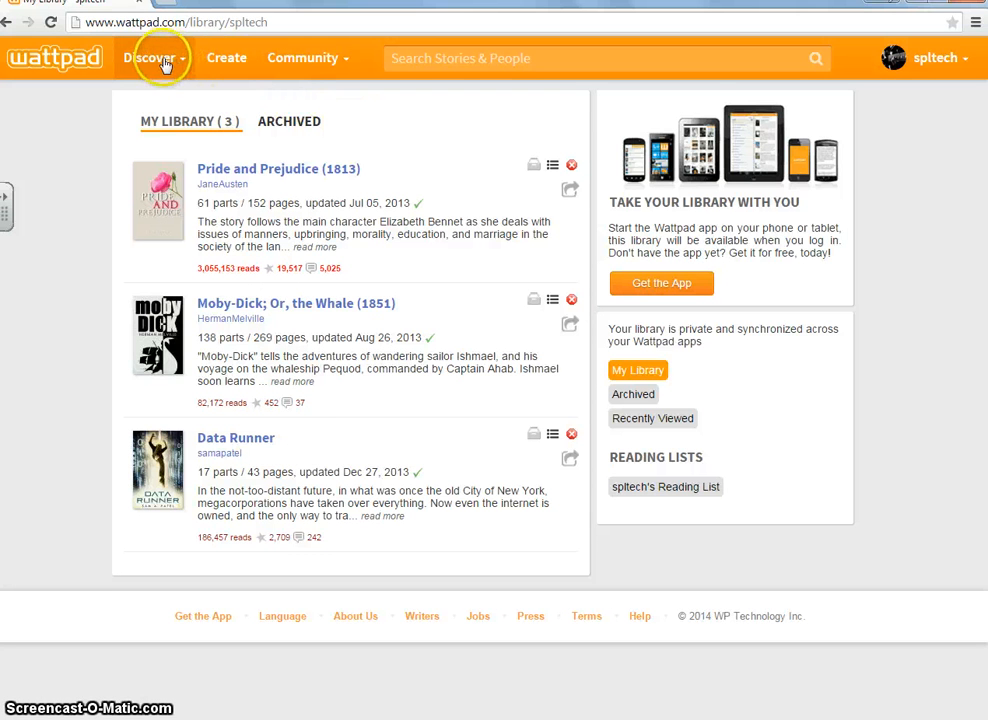
Step: Show the Discover menu with browse options, genres and topic tags
left_click(148, 56)
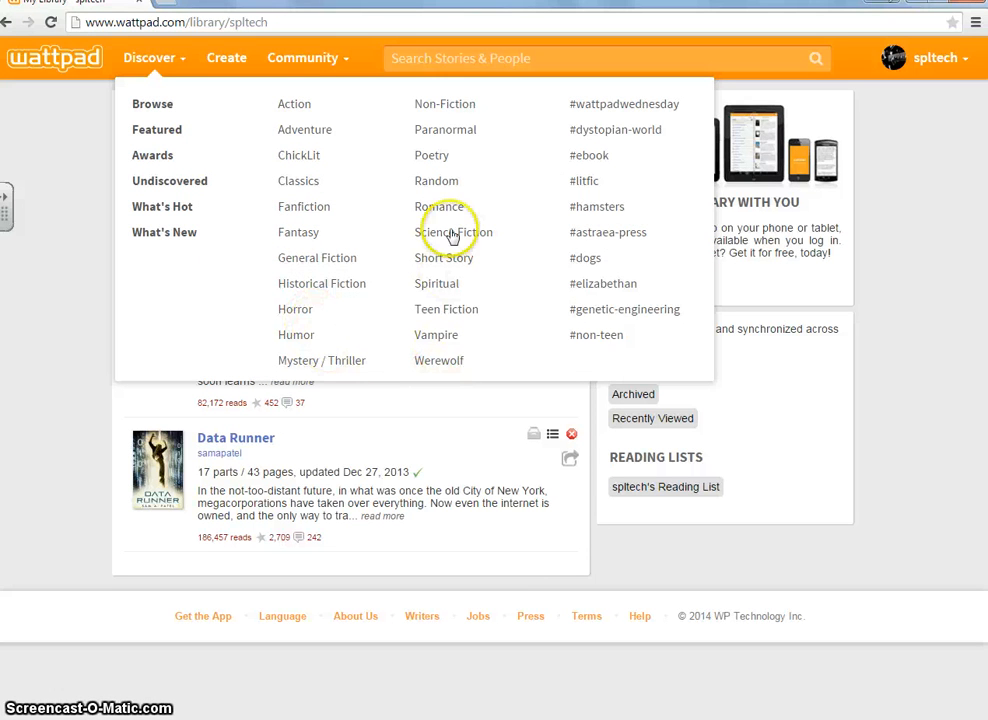
mouse_move(564, 330)
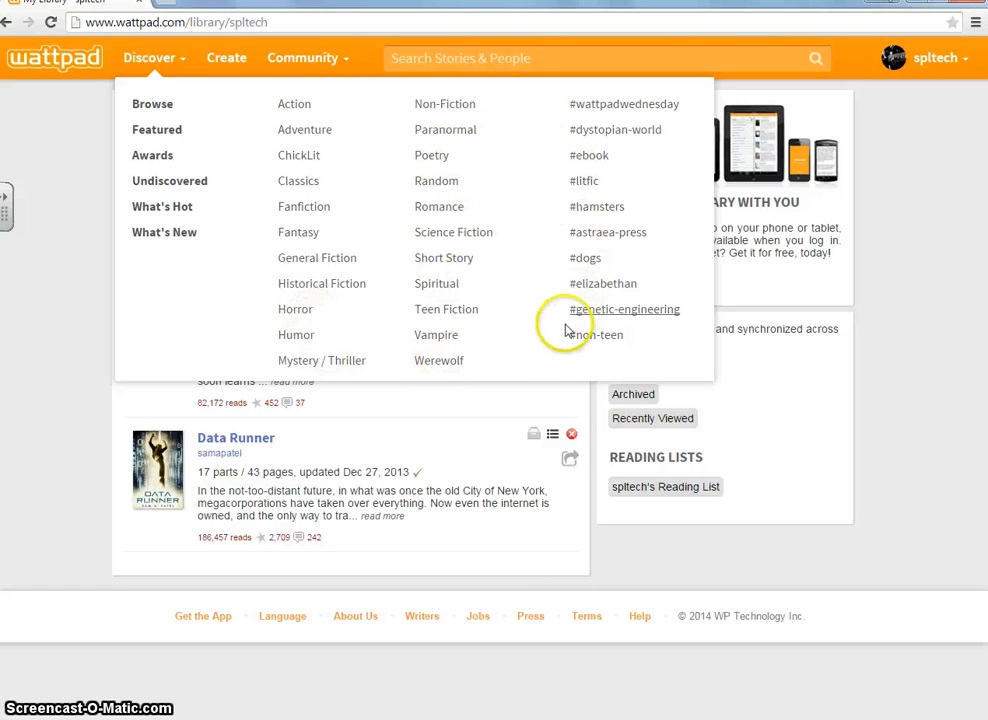
mouse_move(436, 144)
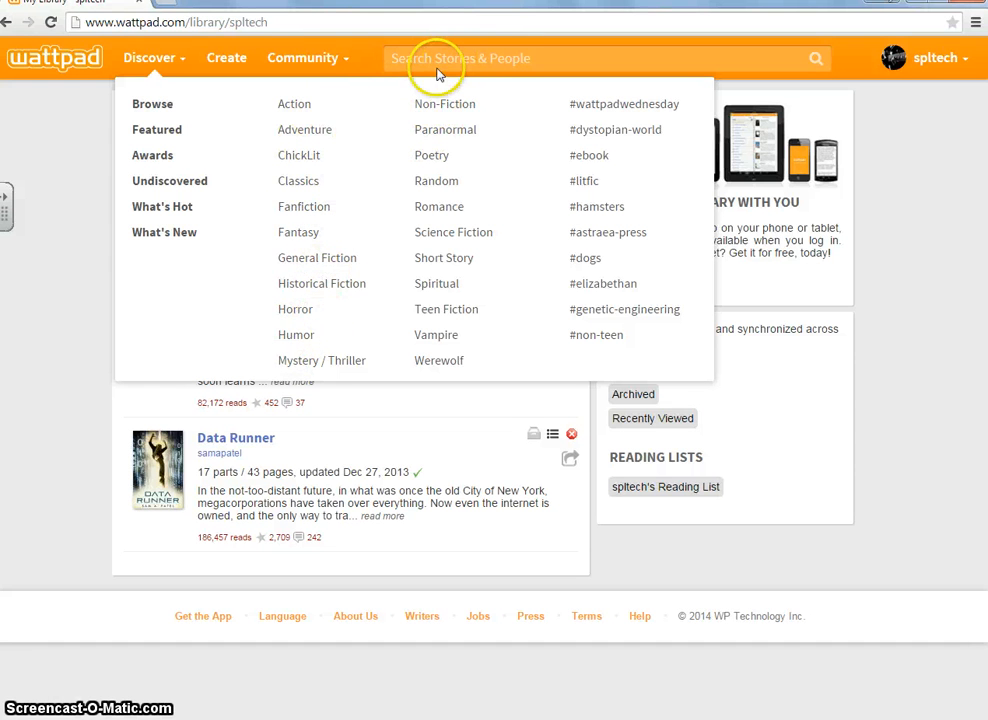
Step: Search stories for 'call of the wild', showing The Call of the Wild by BannedBooks first
left_click(460, 58)
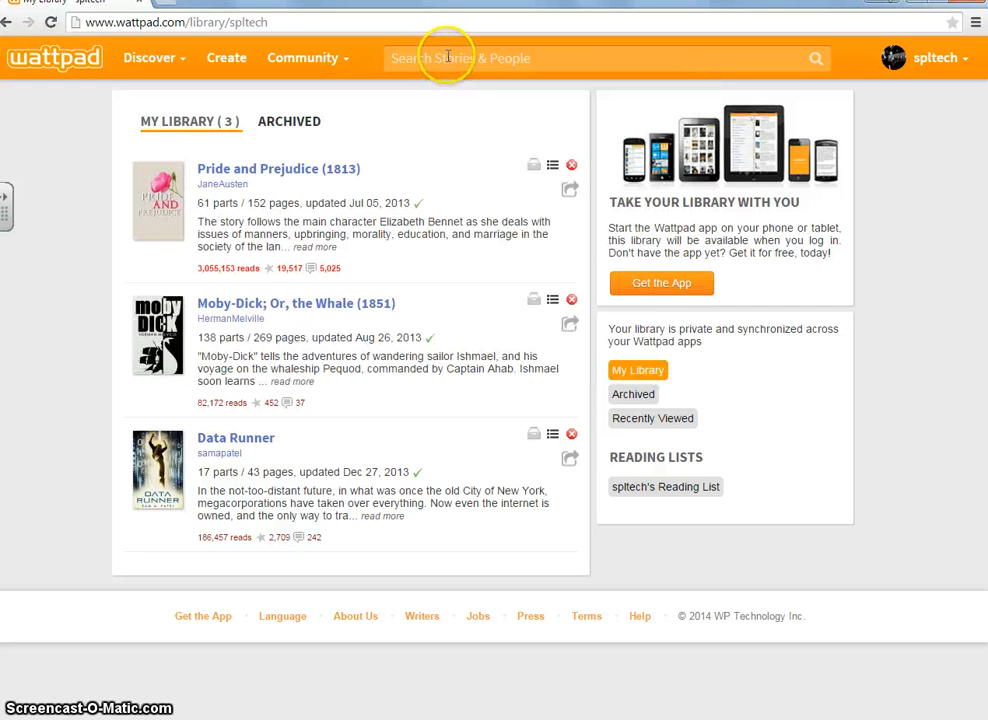
left_click(460, 58)
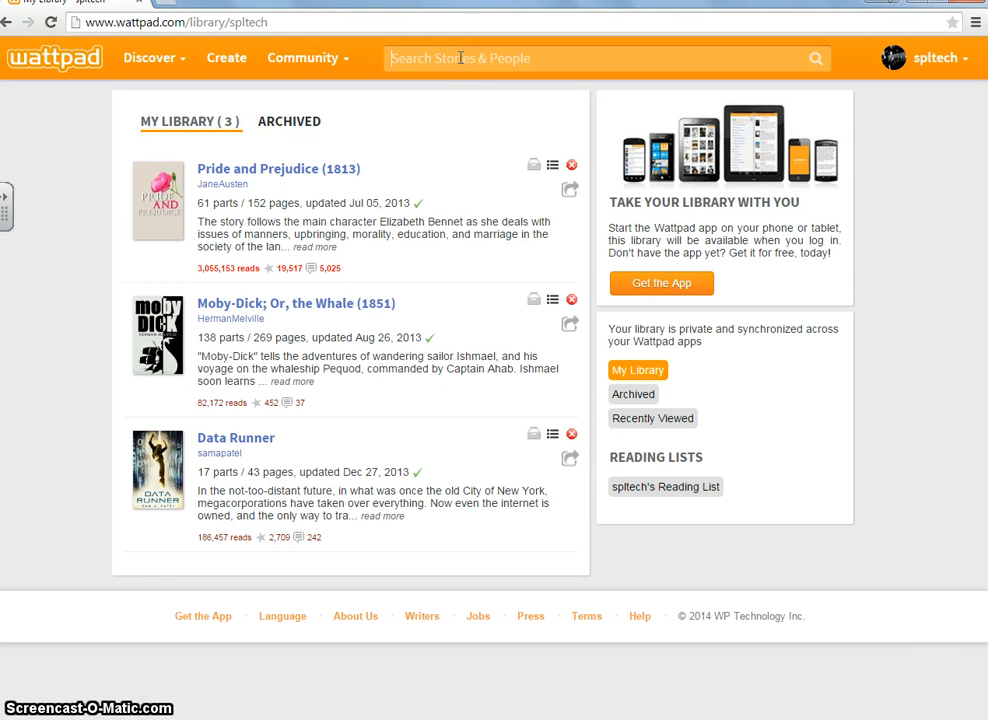
type("d")
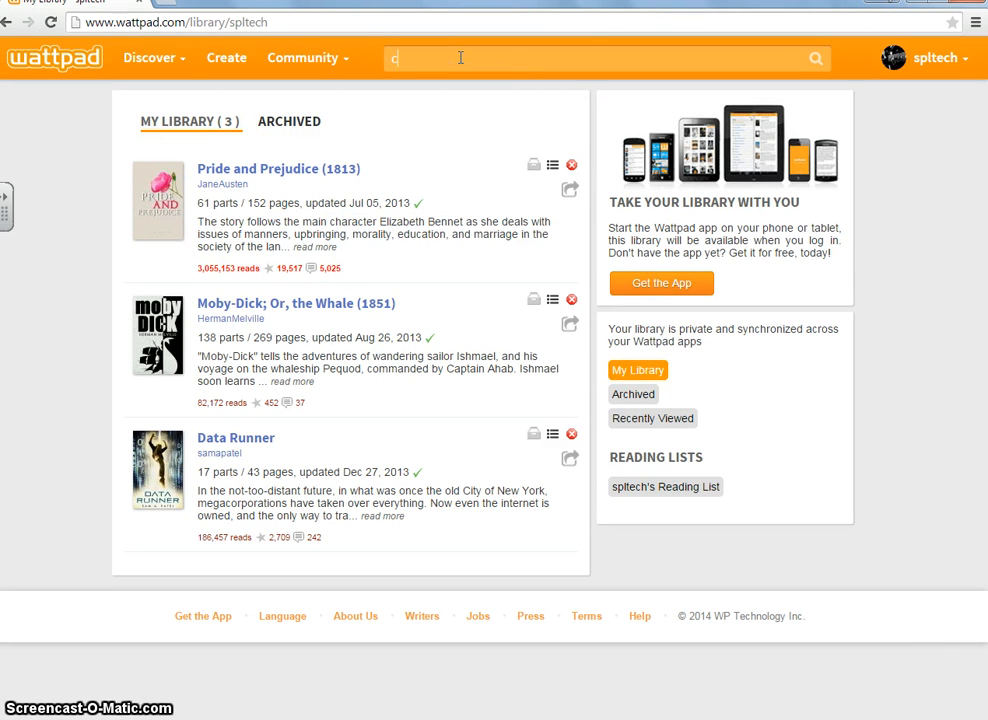
type("all of the wild")
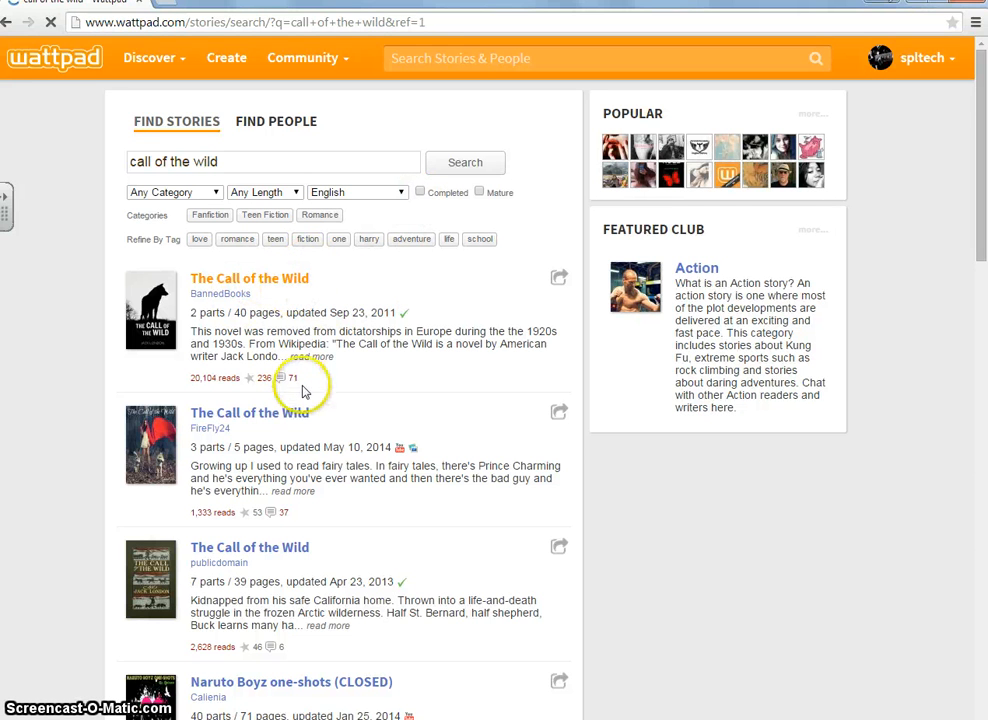
scroll("down", 3)
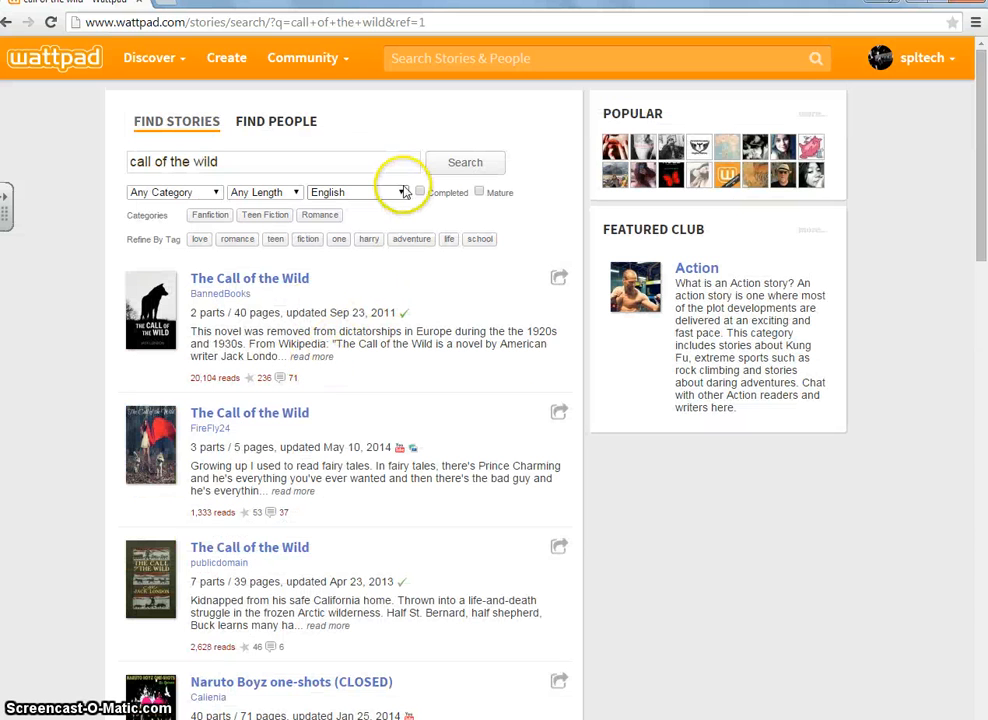
mouse_move(424, 232)
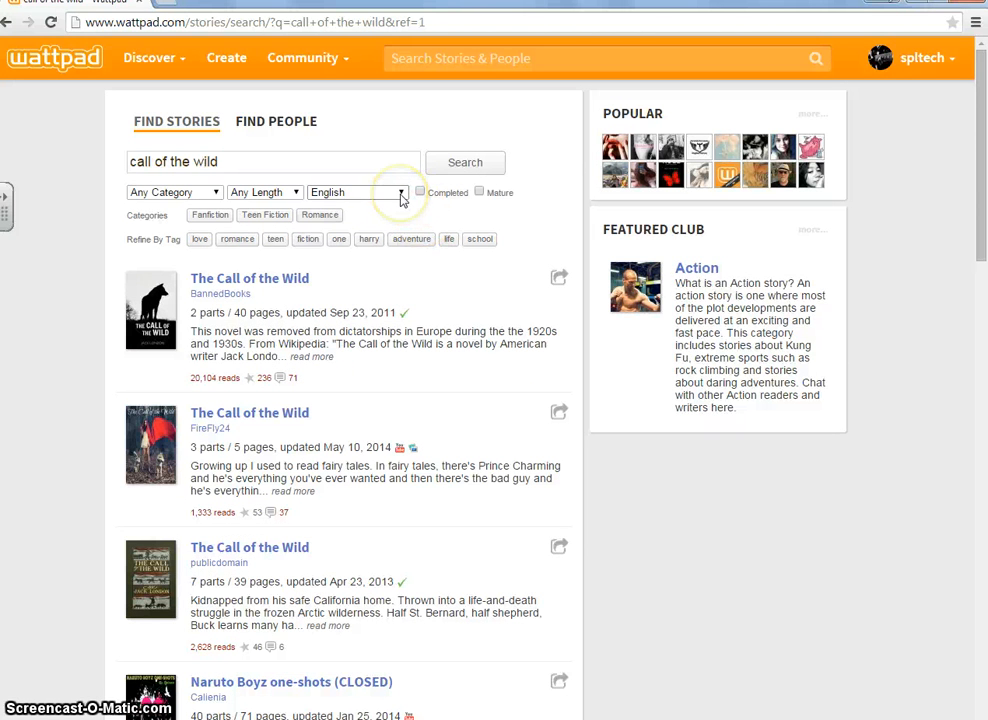
left_click(264, 192)
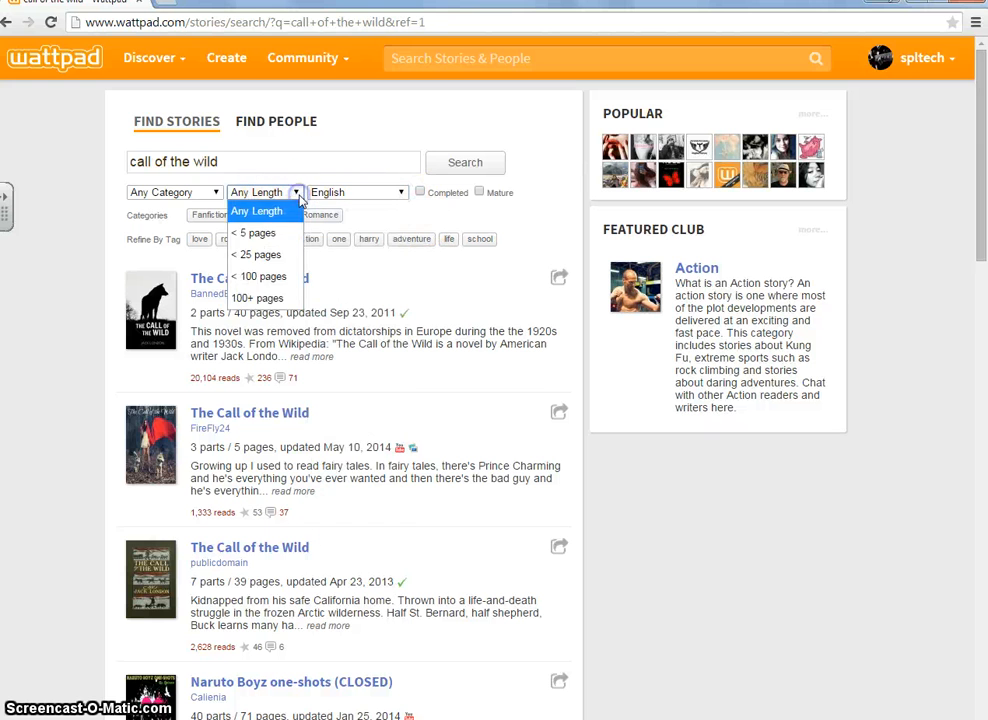
left_click(176, 192)
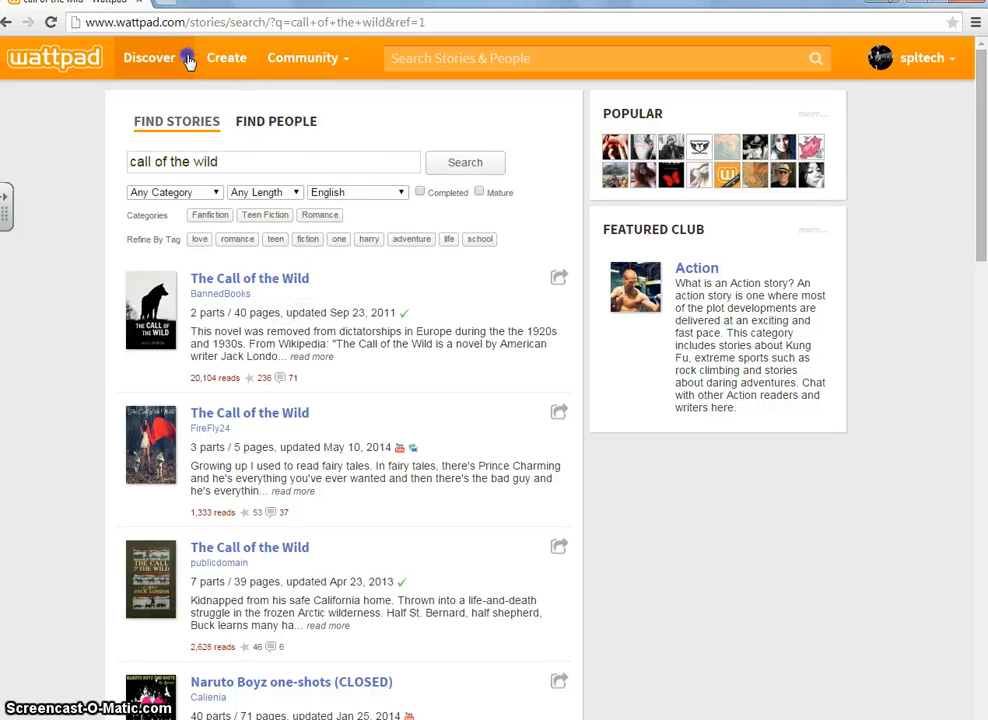
Step: Browse Discover's Classics category and open Romeo and Juliet from its list
left_click(150, 56)
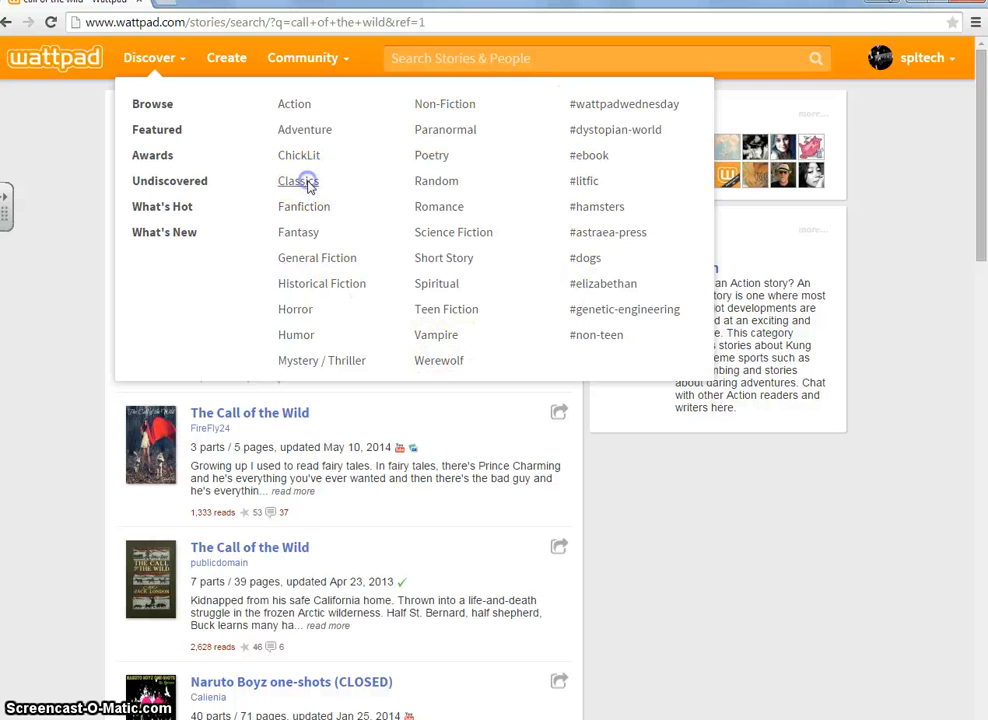
left_click(298, 180)
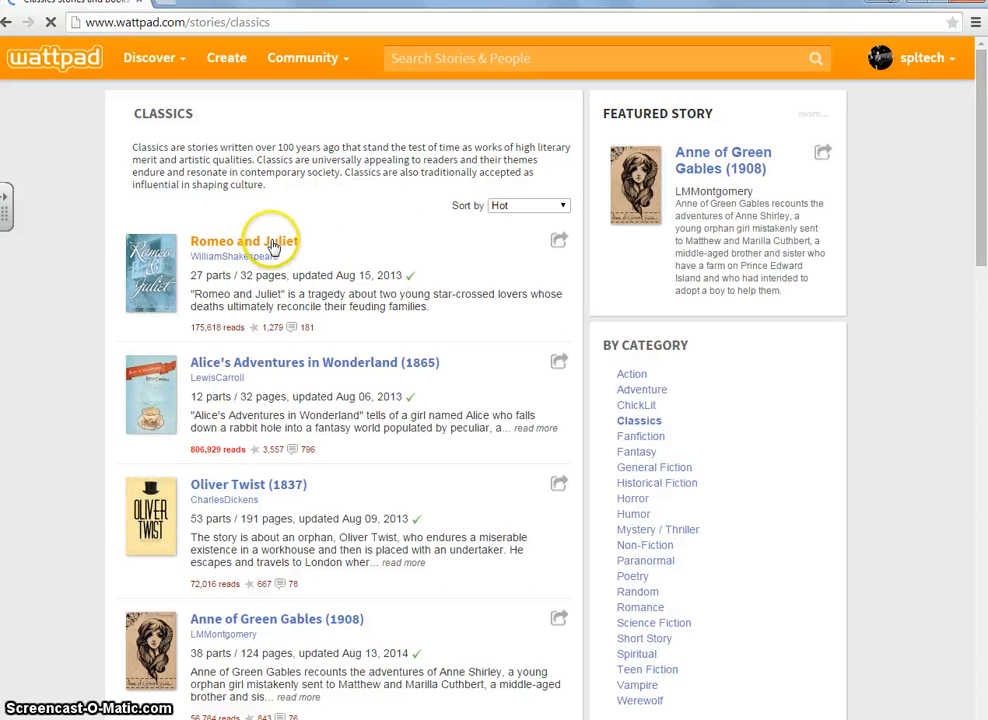
left_click(244, 240)
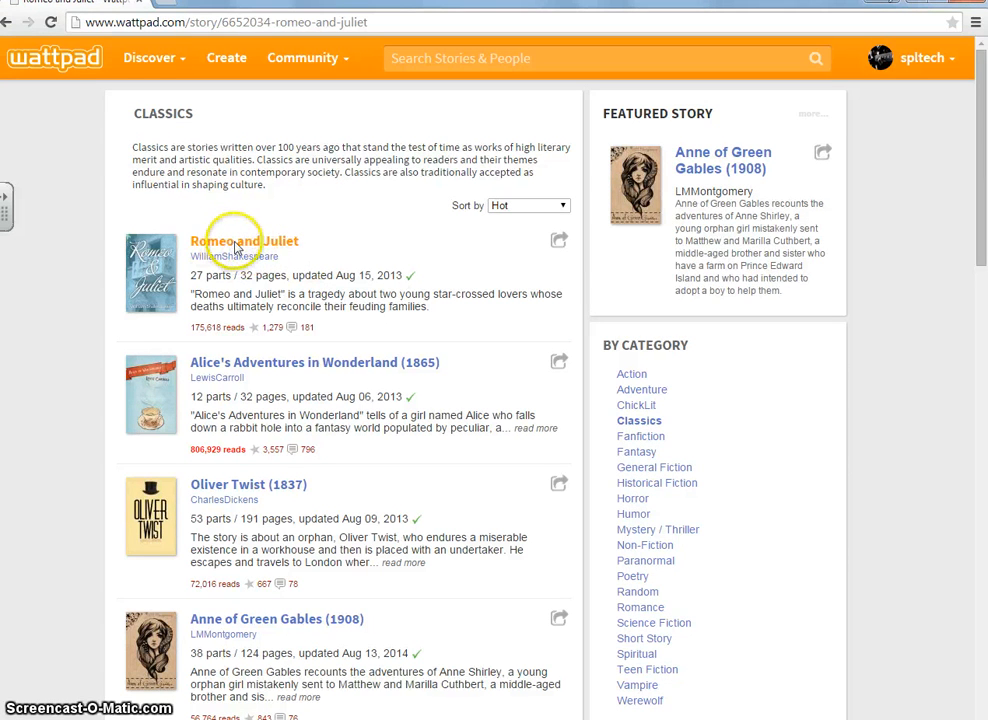
Step: Show Romeo and Juliet's Table of Contents listing Dramatis Personae, Prologue and Act I scenes
left_click(244, 240)
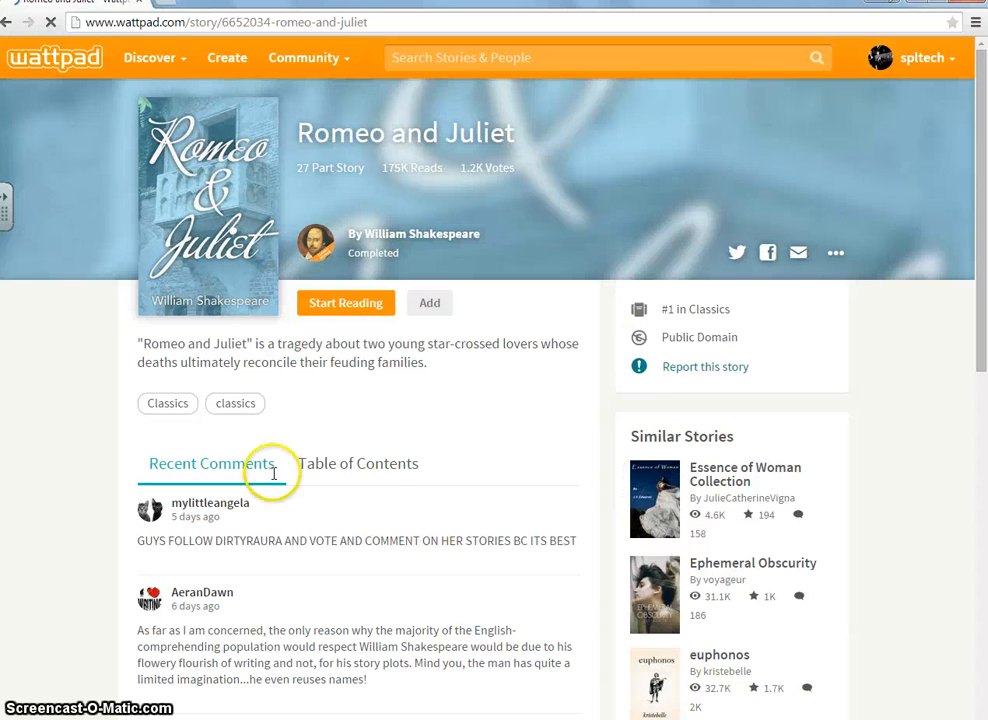
mouse_move(456, 232)
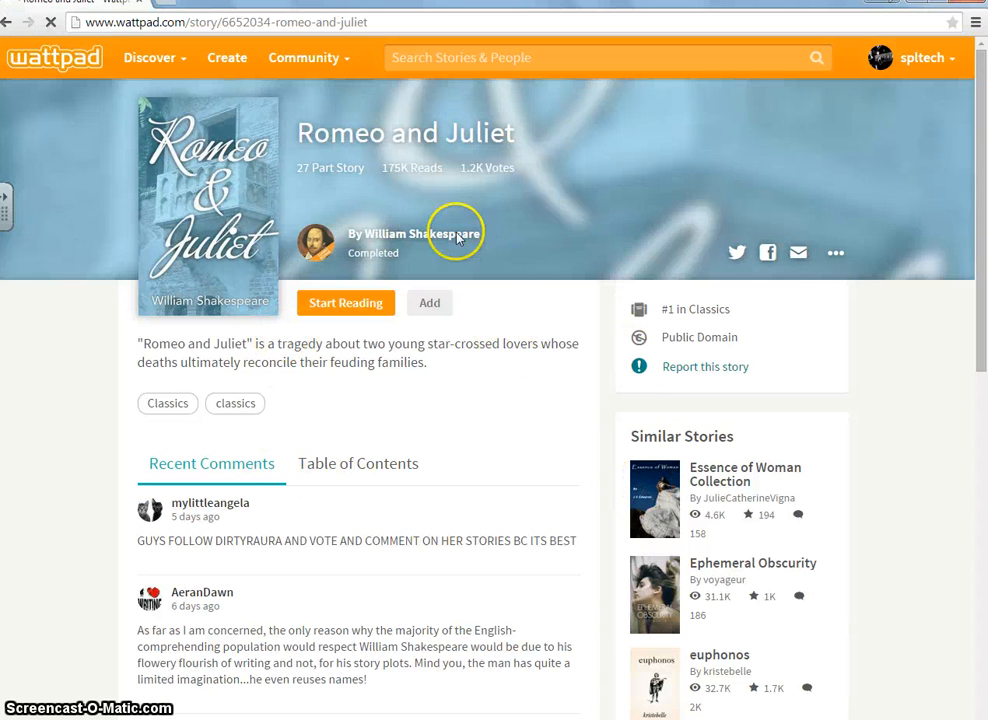
mouse_move(378, 244)
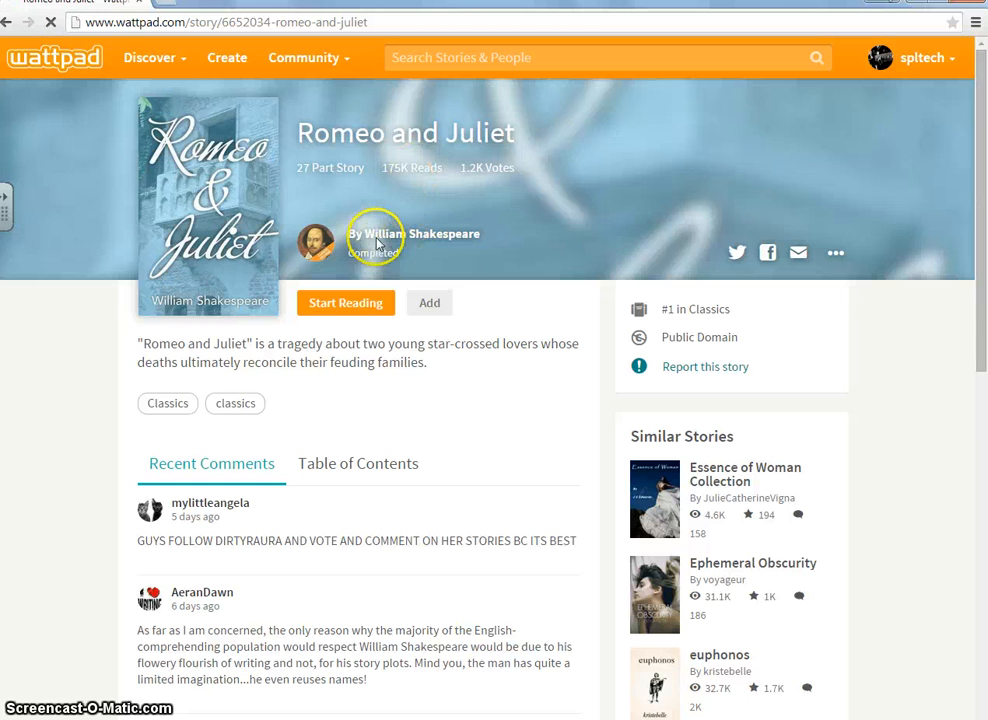
mouse_move(376, 252)
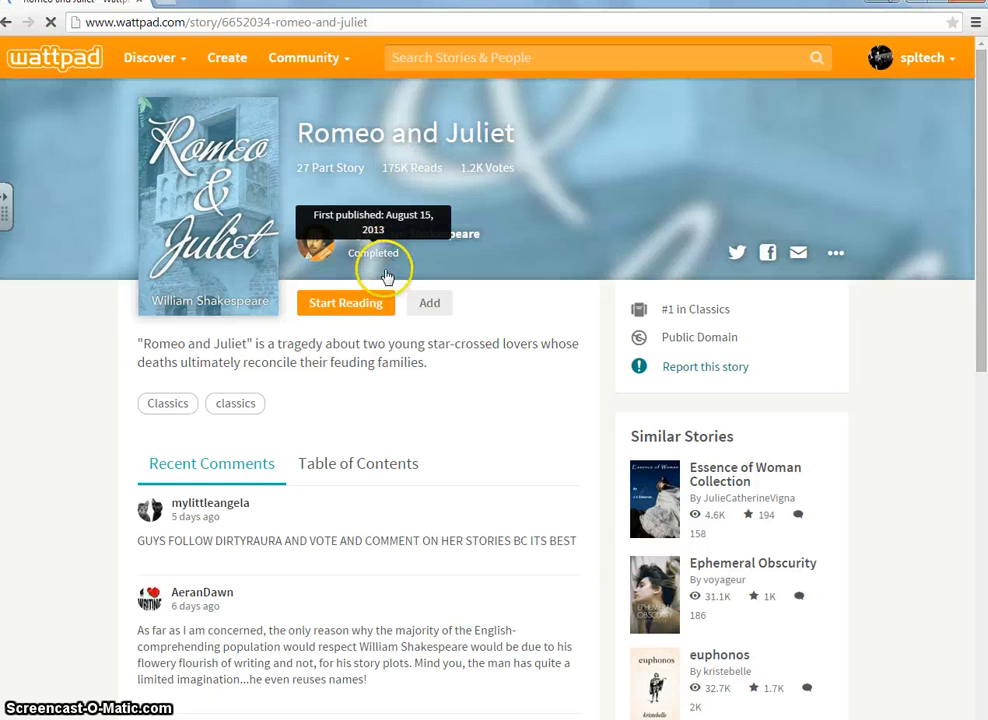
mouse_move(256, 340)
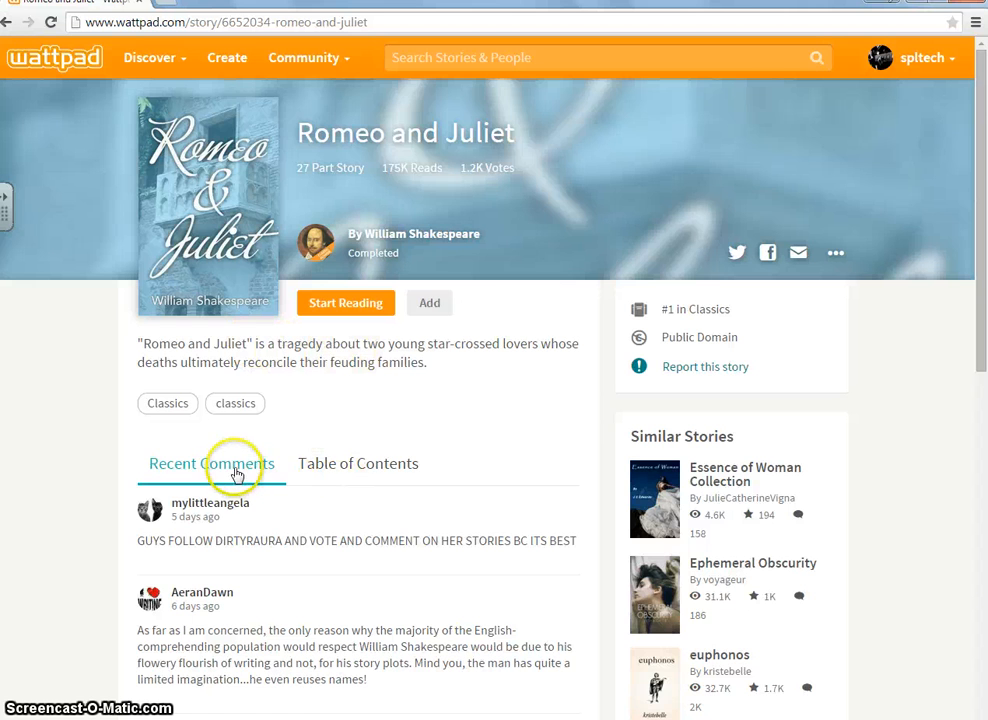
scroll("down", 3)
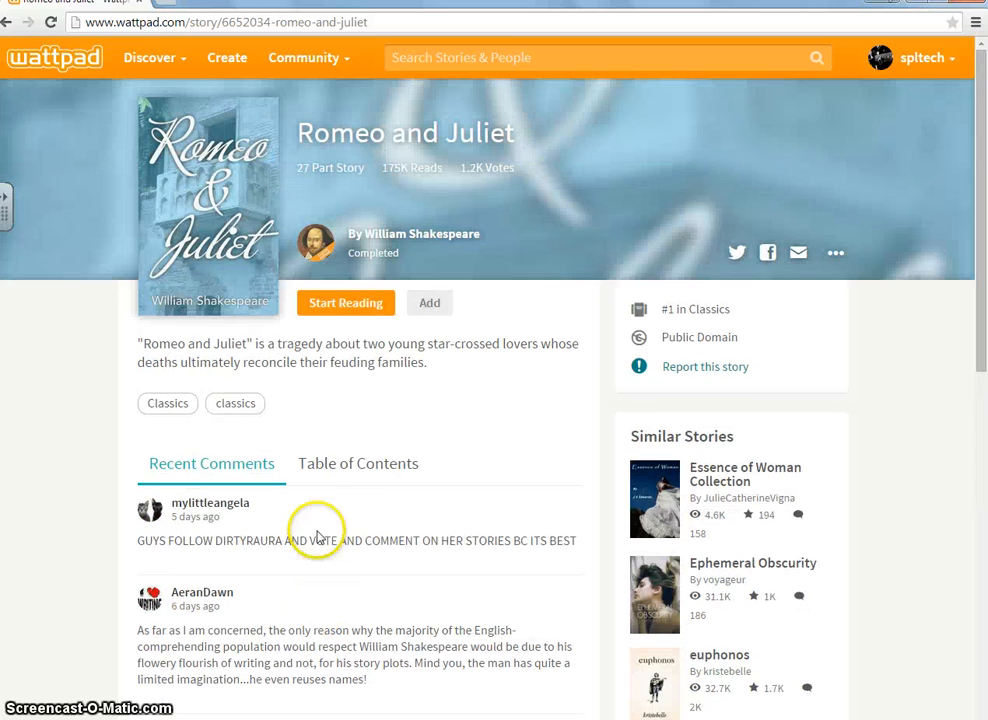
left_click(356, 464)
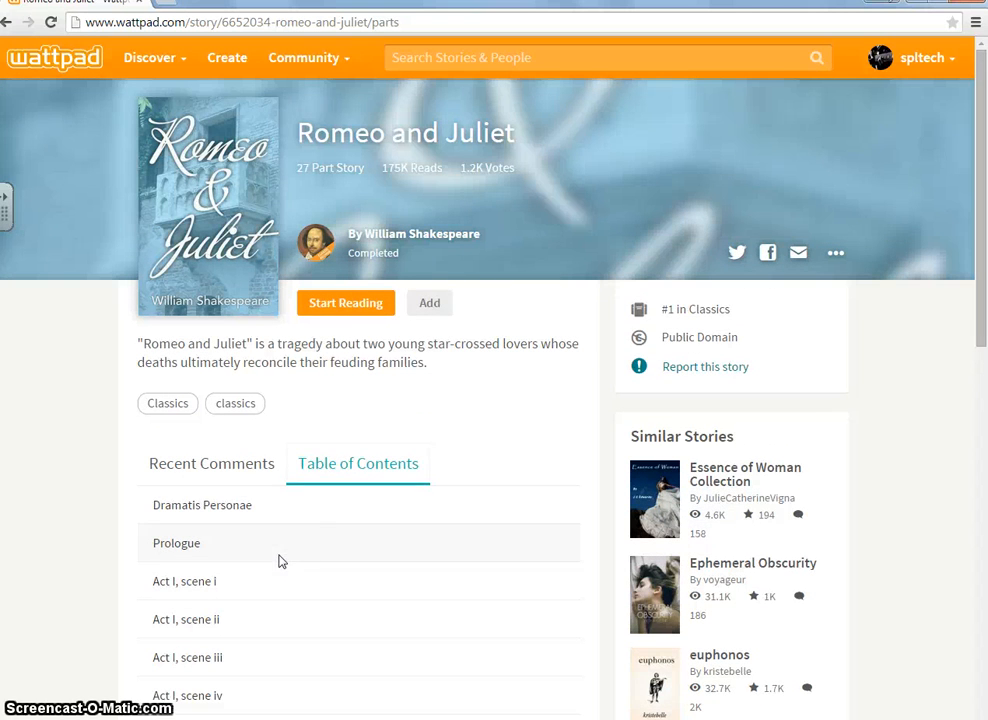
Step: Add Romeo and Juliet to My Library as a fourth book and open its story page
left_click(428, 302)
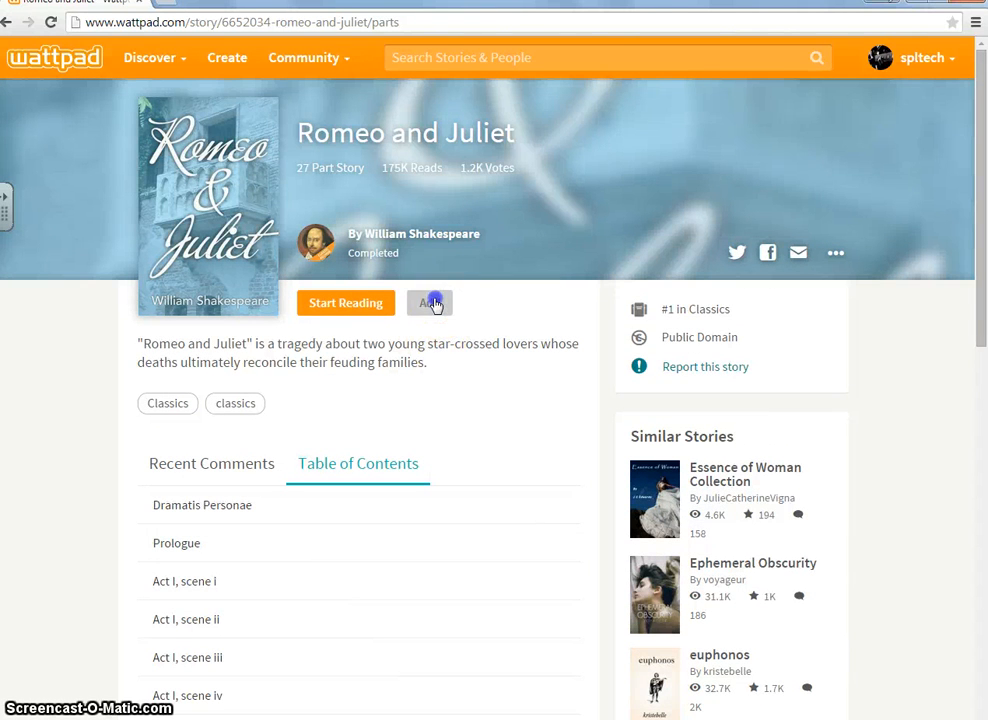
left_click(428, 302)
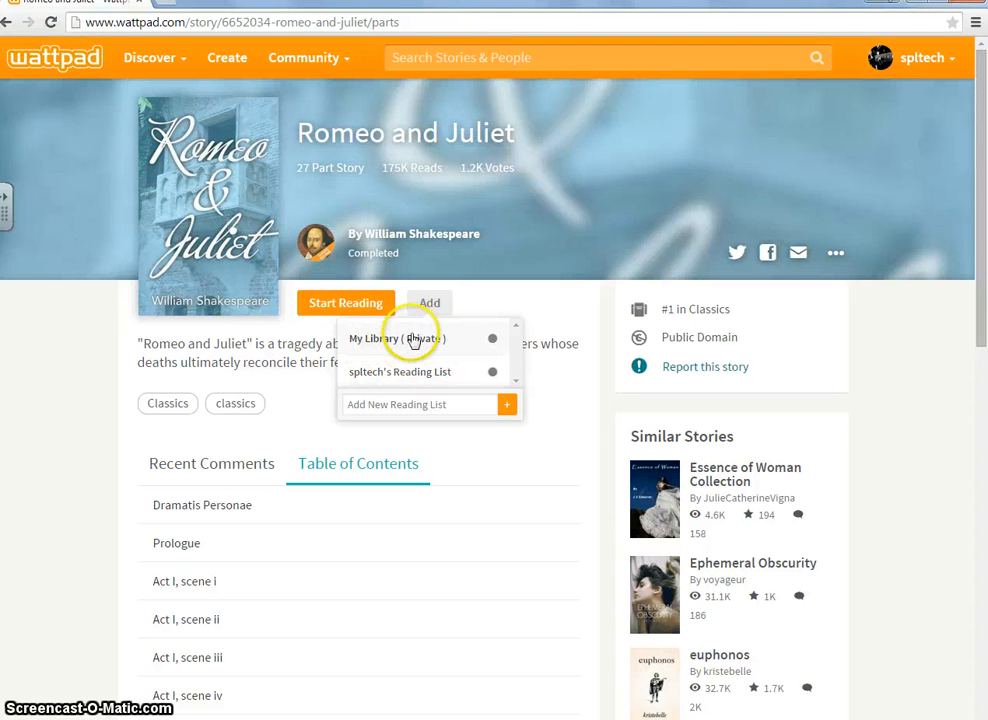
mouse_move(484, 360)
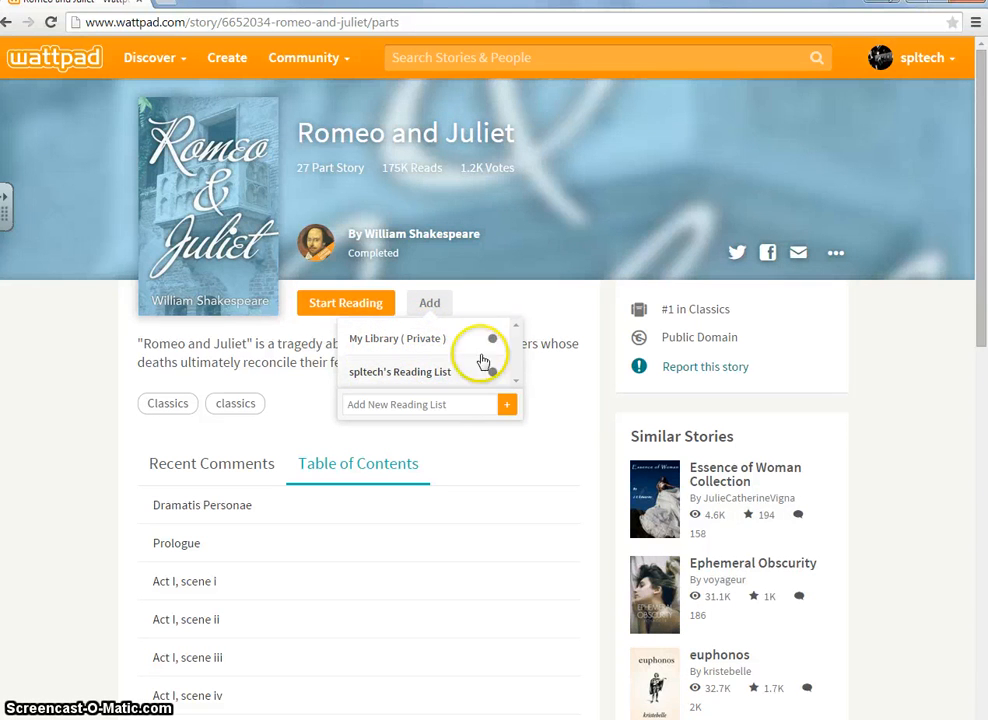
mouse_move(960, 68)
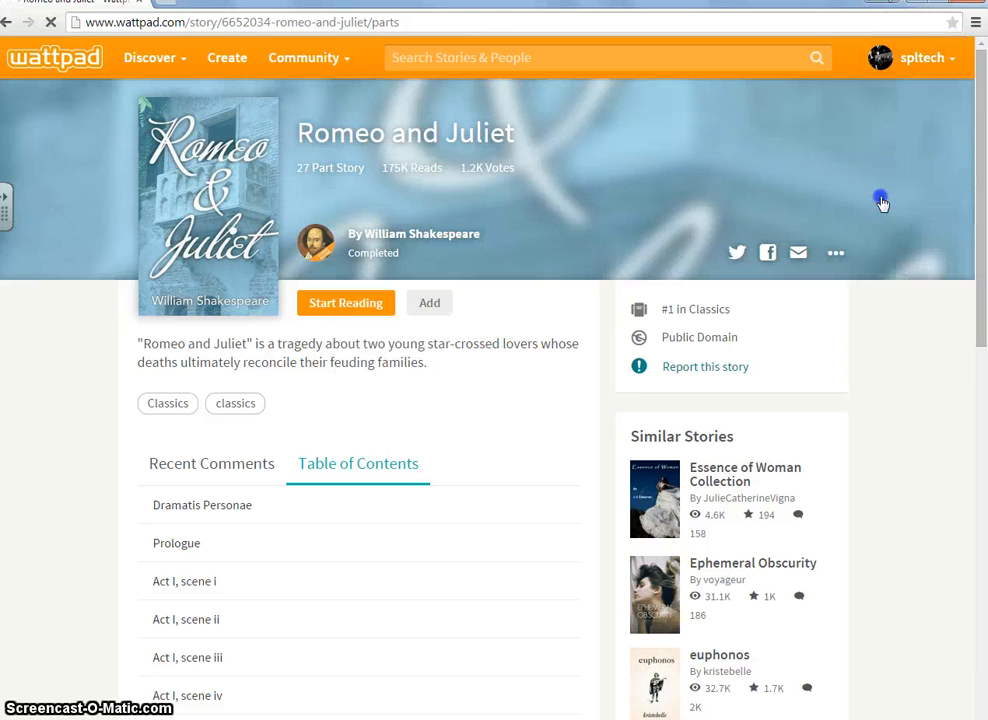
mouse_move(858, 212)
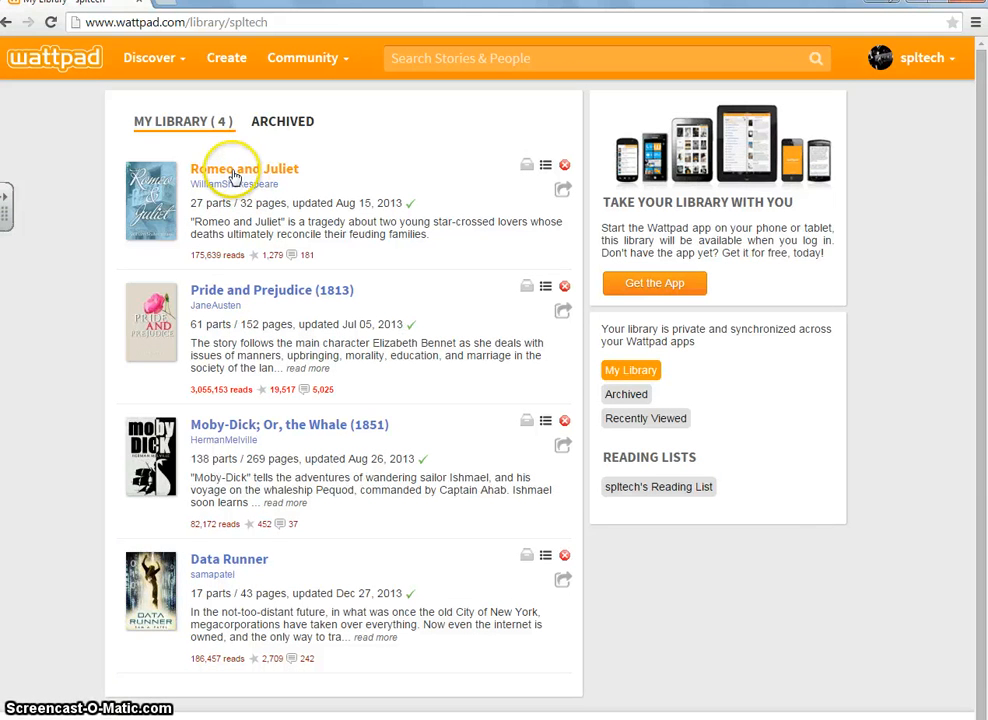
left_click(244, 168)
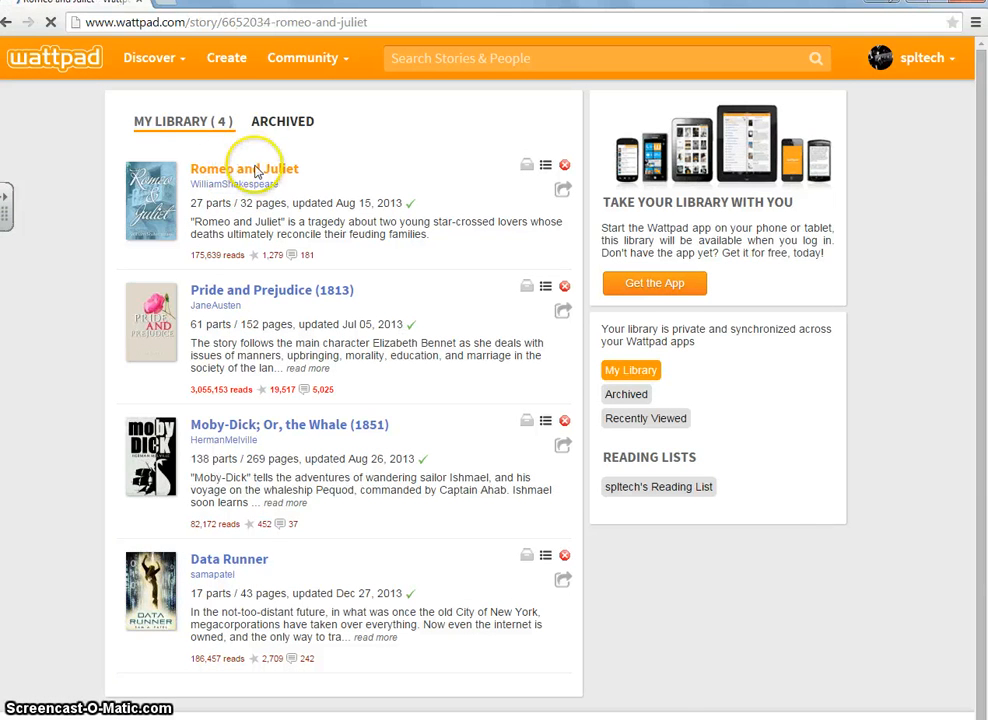
left_click(244, 168)
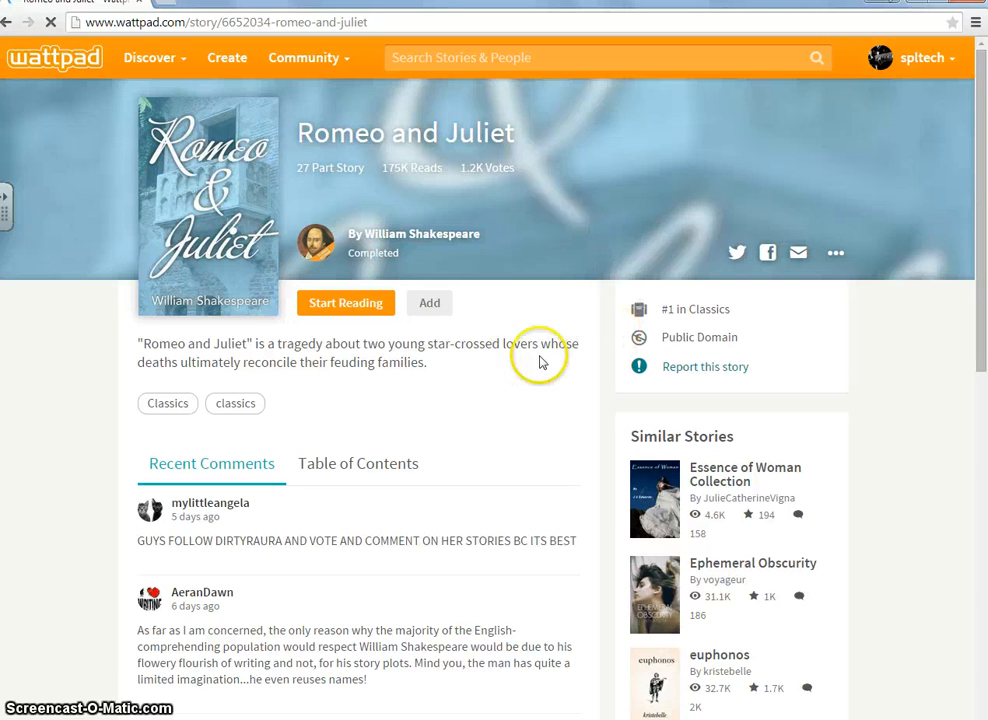
Step: Start reading Romeo and Juliet at Dramatis Personae in the reader
left_click(344, 302)
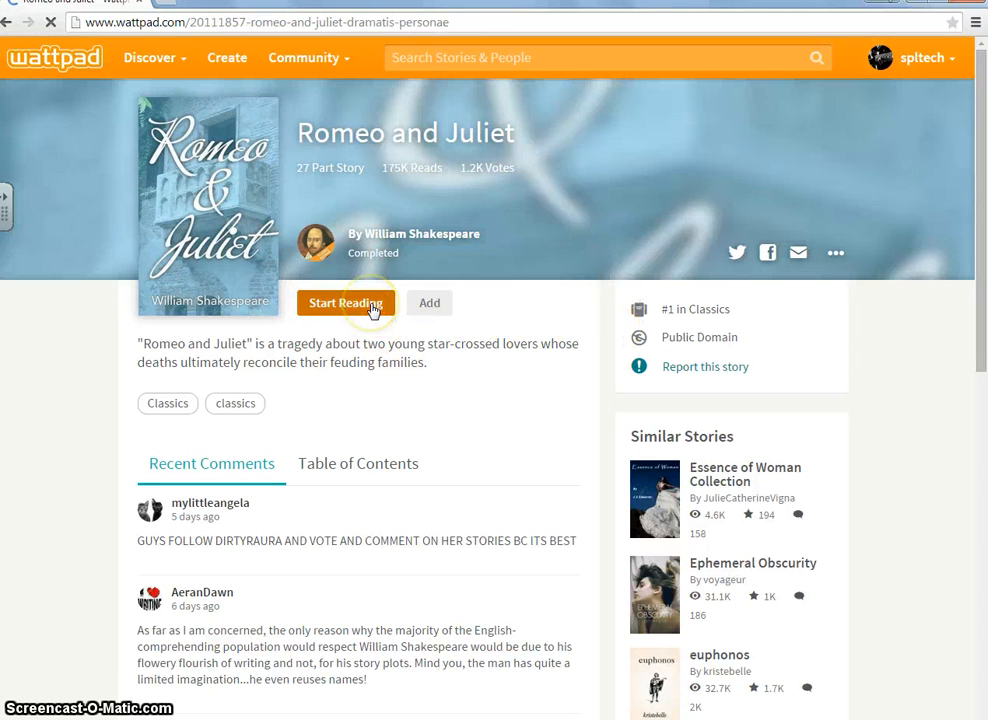
left_click(346, 302)
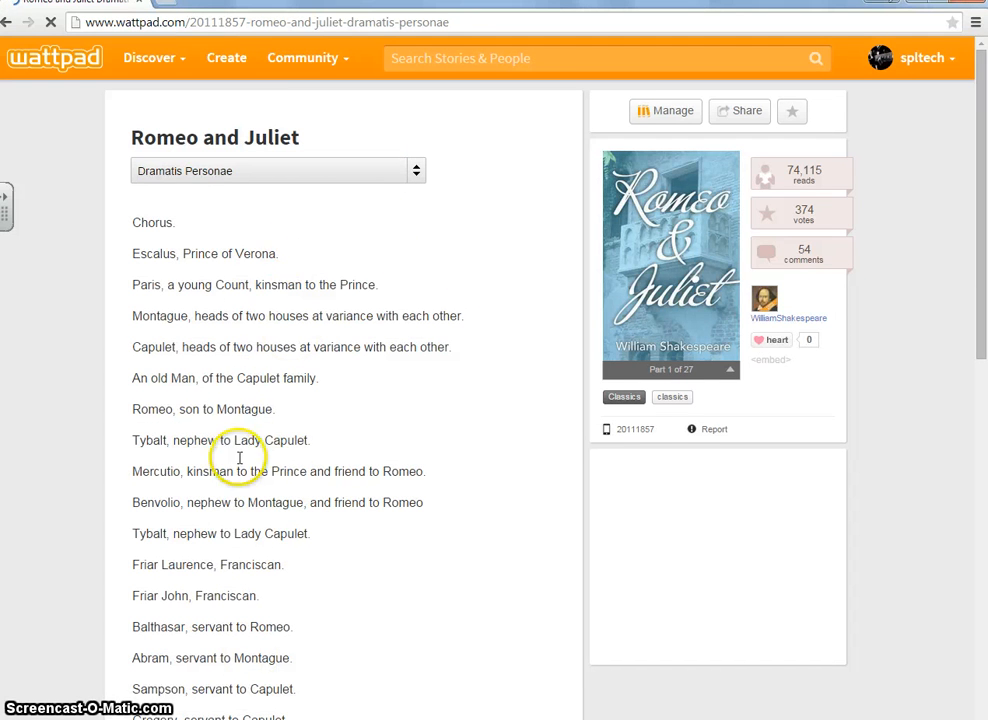
scroll("down", 3)
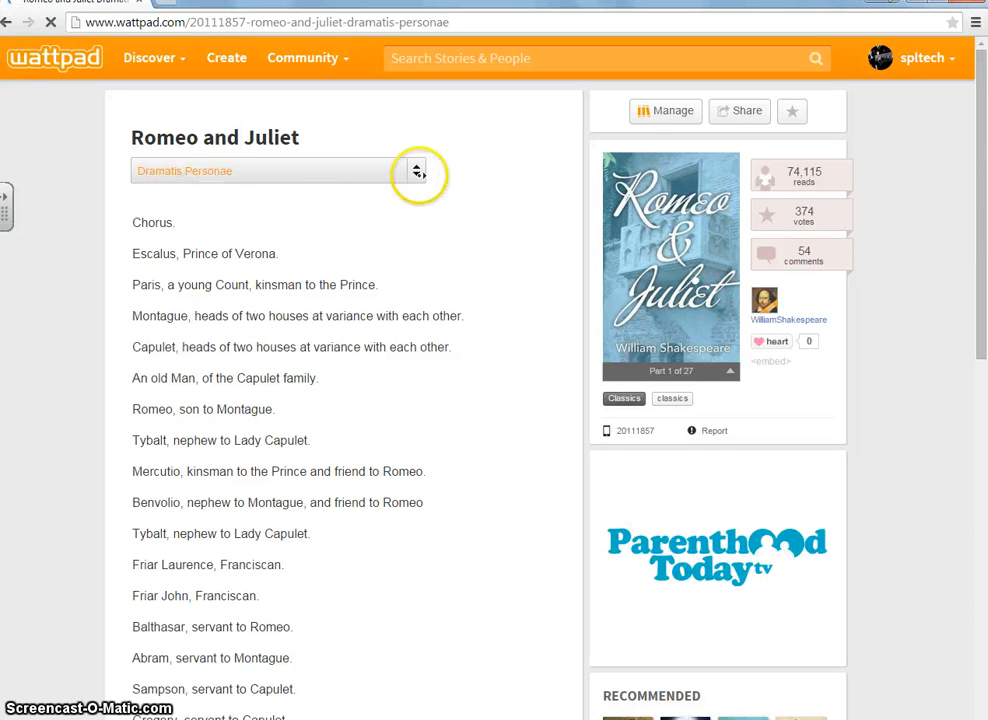
mouse_move(364, 176)
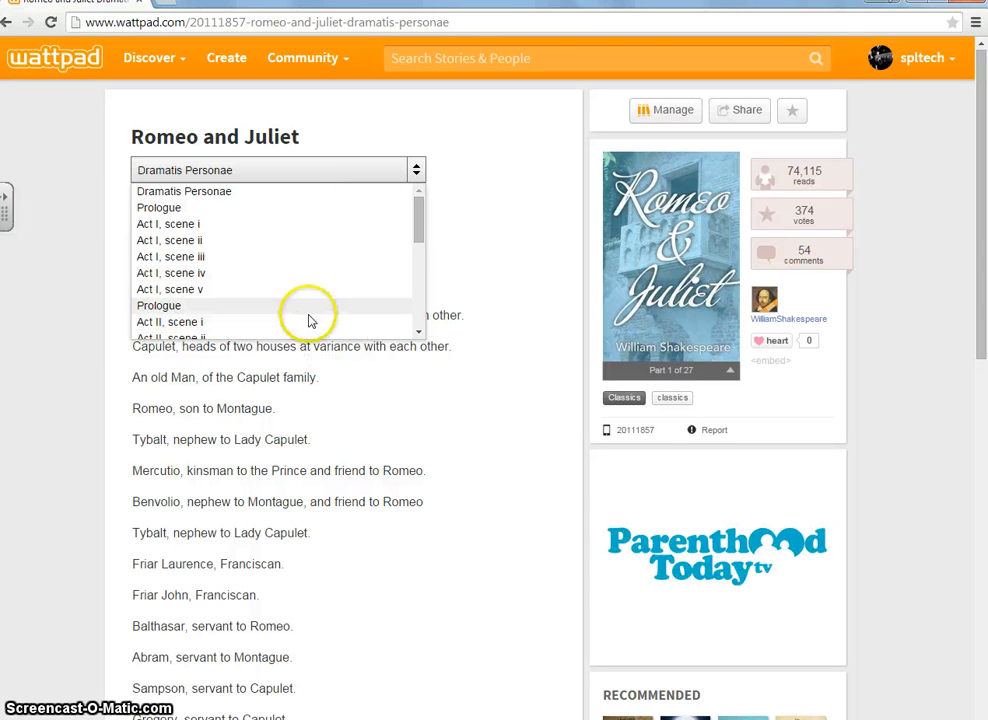
mouse_move(300, 206)
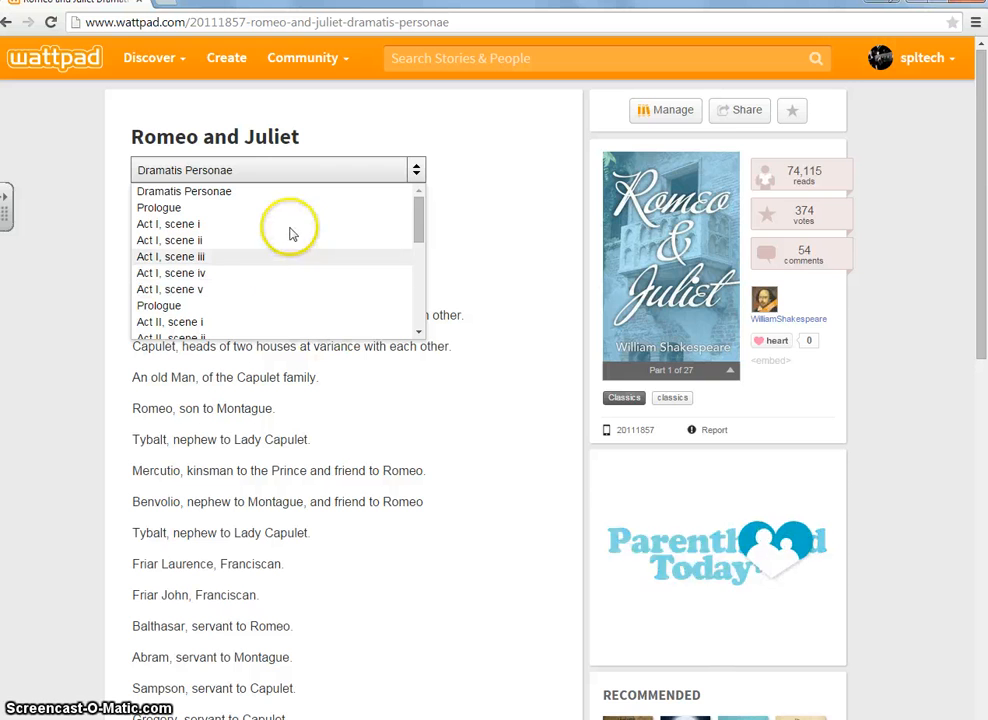
Step: Continue from the end of Dramatis Personae to the Prologue and read the Chorus's sonnet
scroll("down", 3)
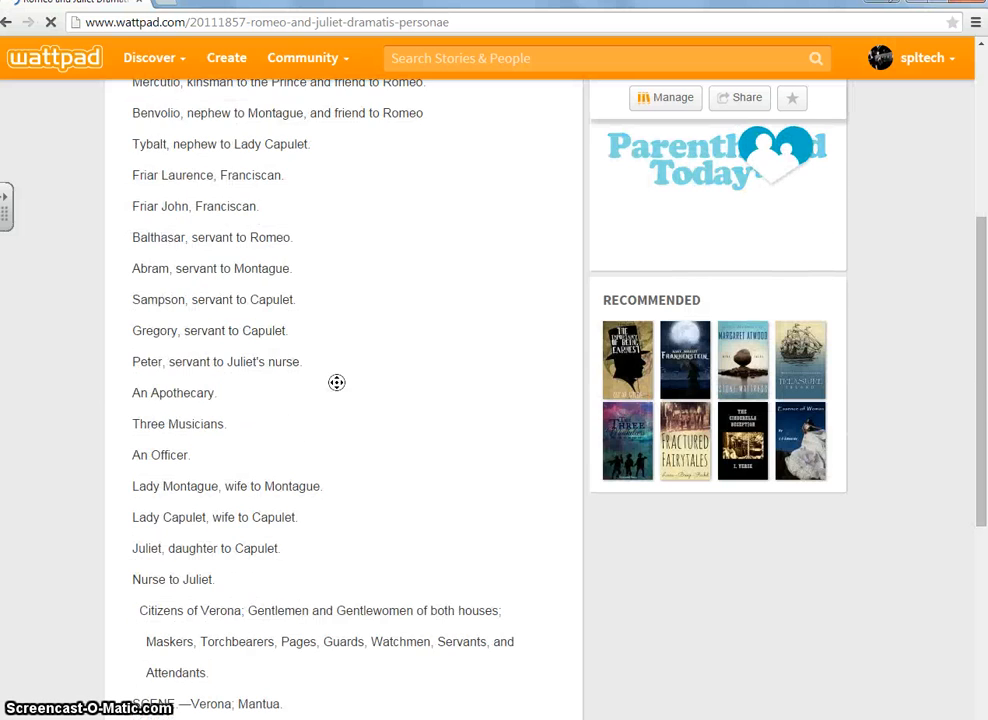
scroll("down", 3)
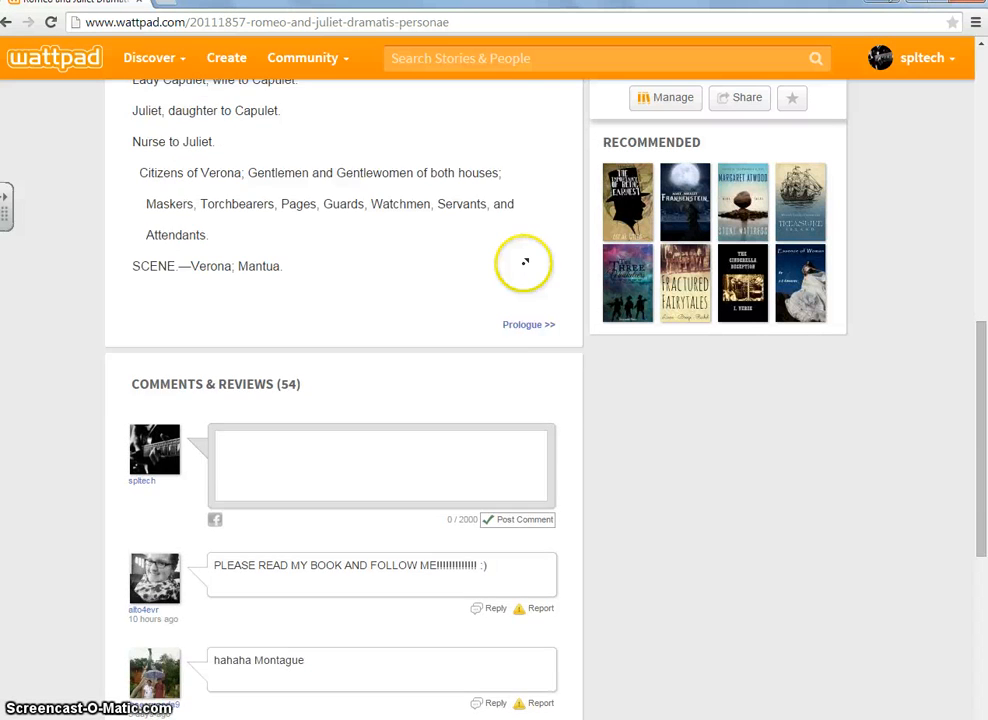
scroll("down", 3)
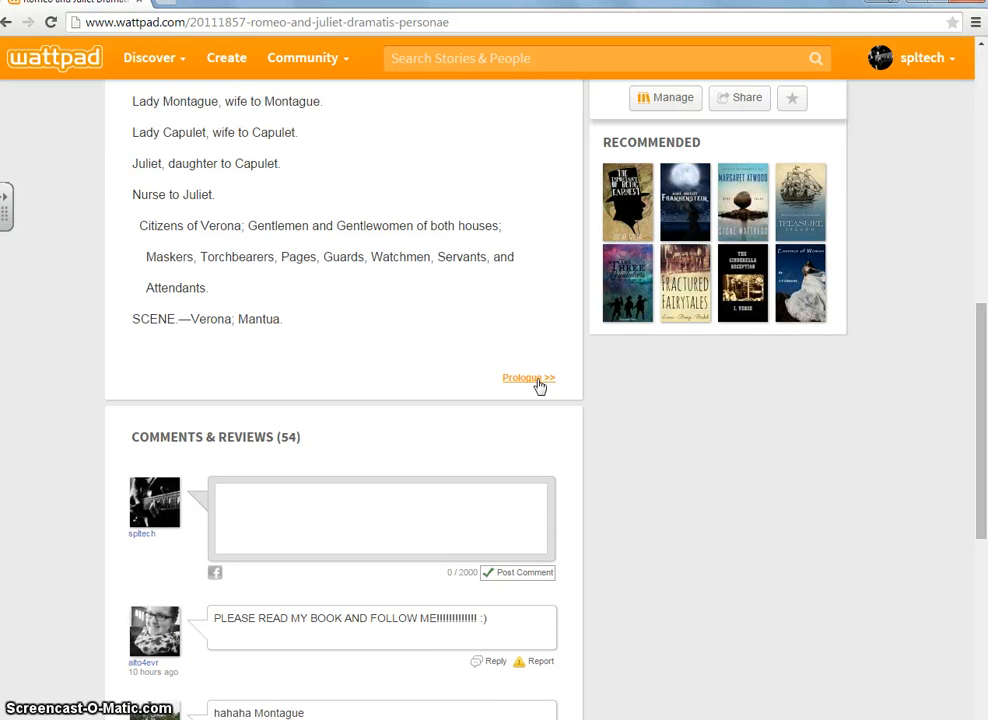
left_click(524, 376)
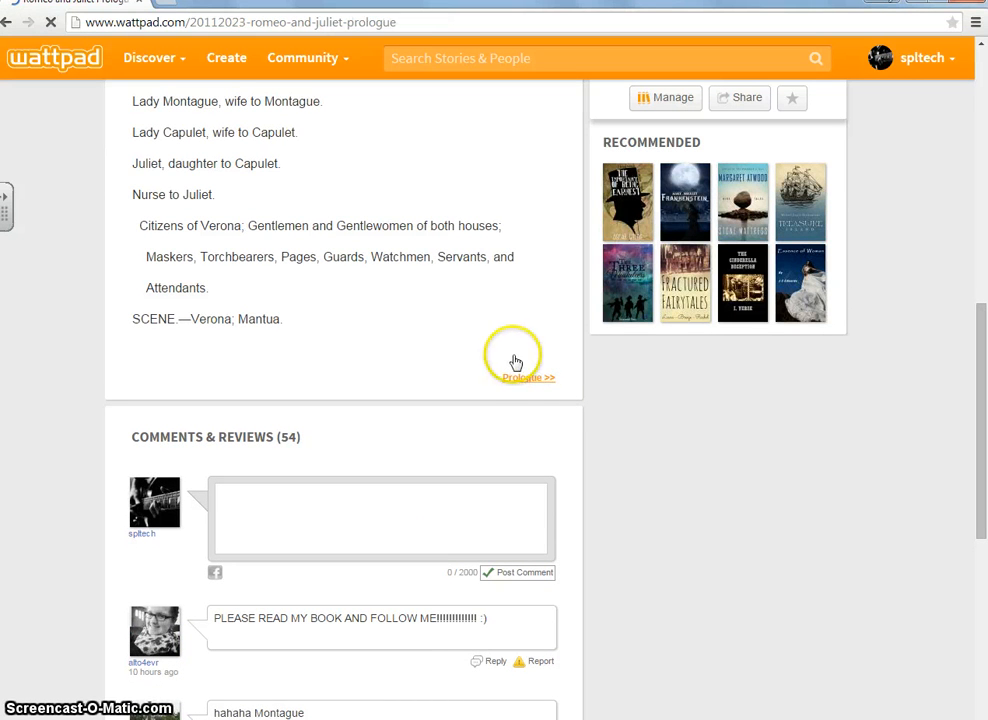
left_click(526, 376)
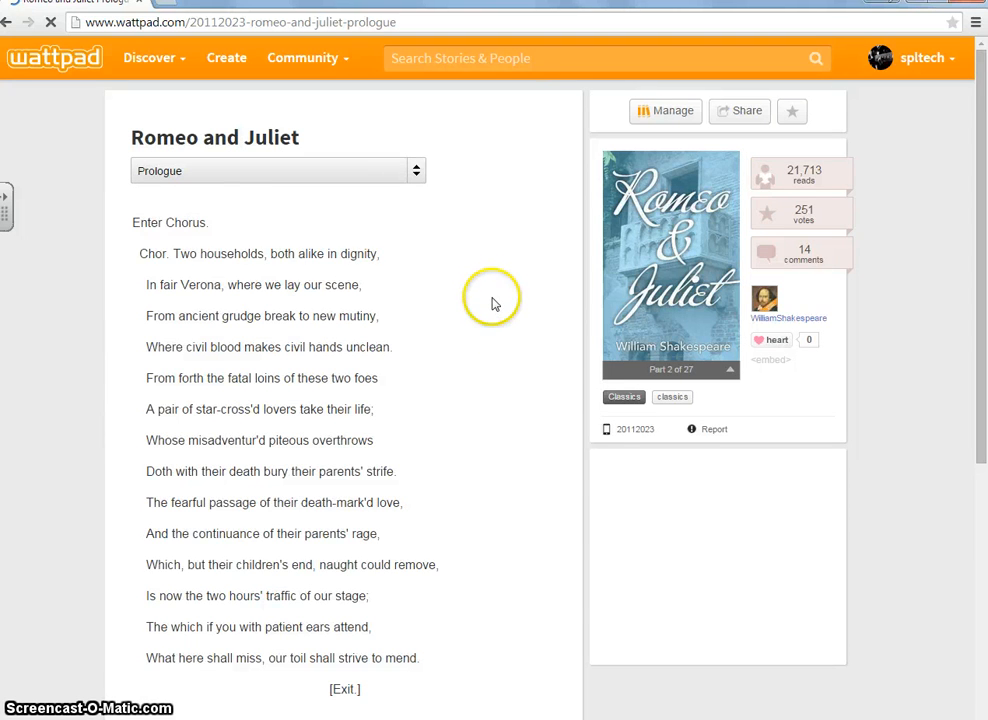
scroll("down", 3)
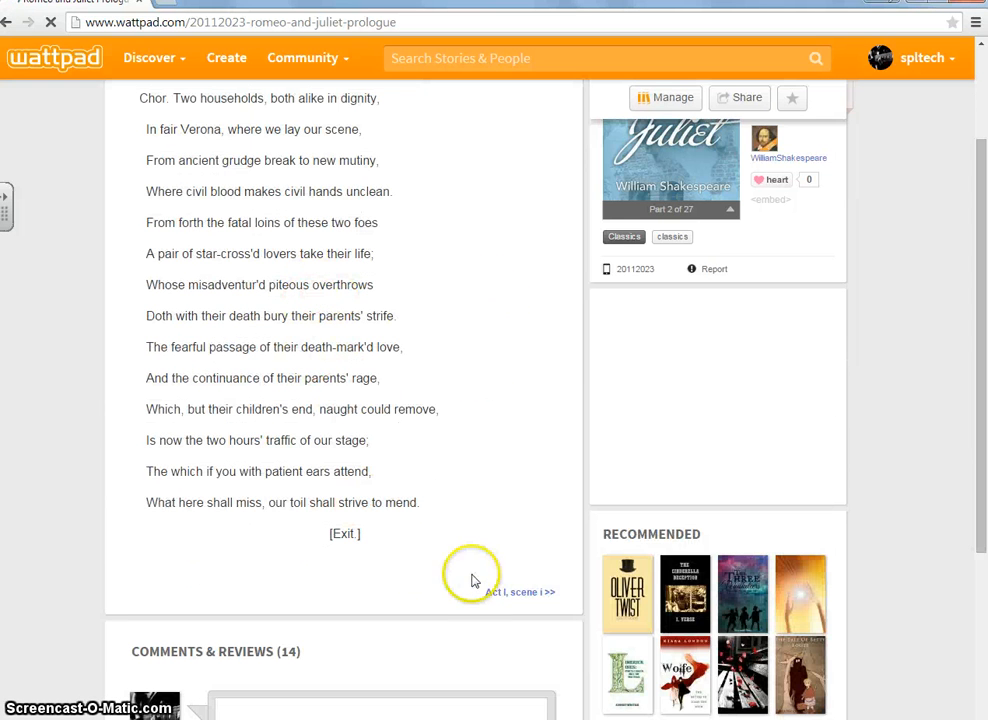
mouse_move(502, 592)
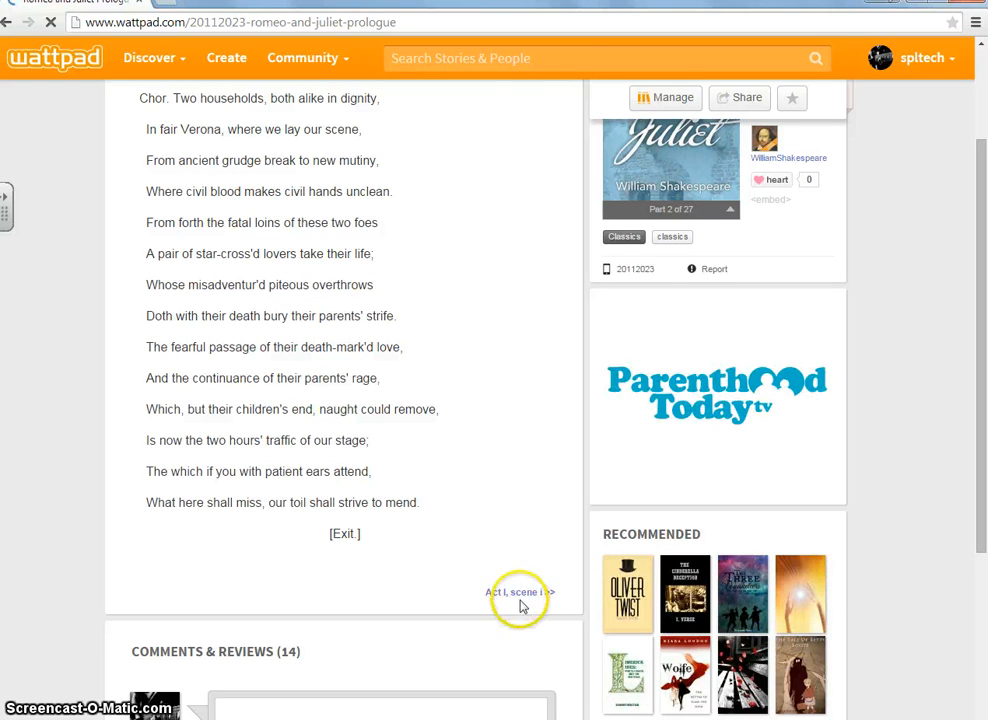
mouse_move(518, 592)
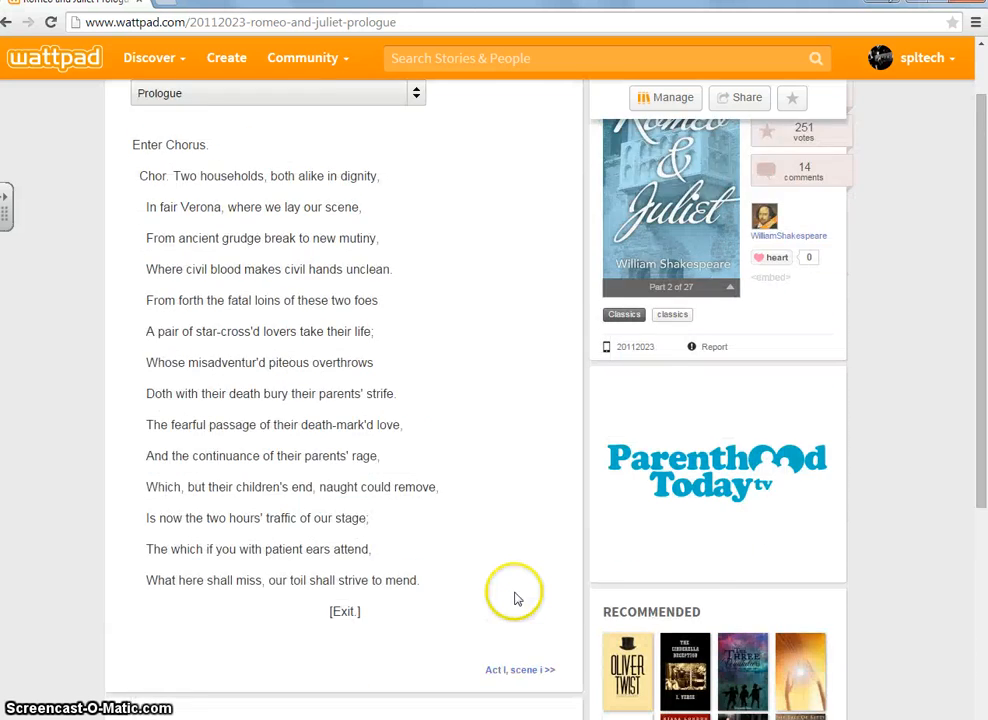
scroll("down", 3)
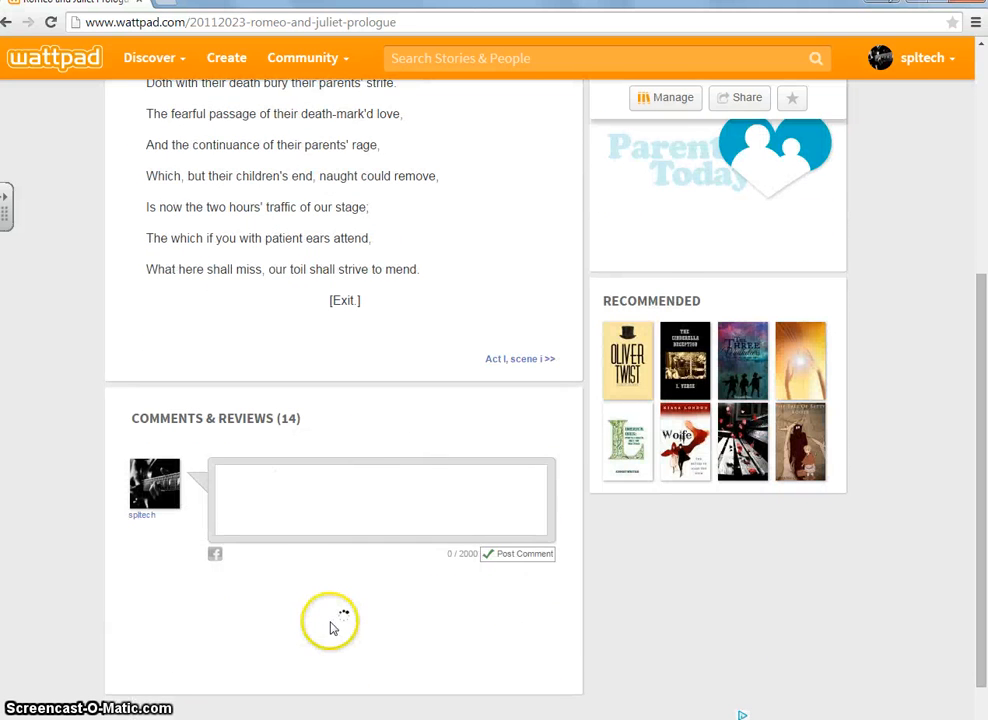
scroll("down", 3)
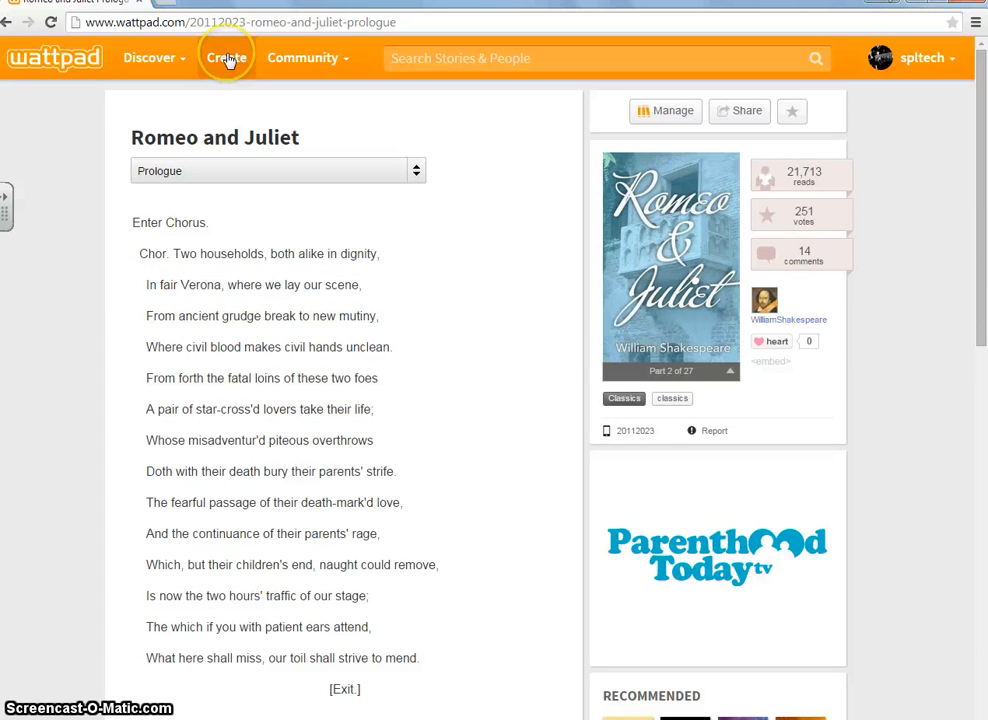
Step: Show the empty My Works page, the account menu, and the Community menu with Blog, Clubs, Awards, Writers
left_click(226, 56)
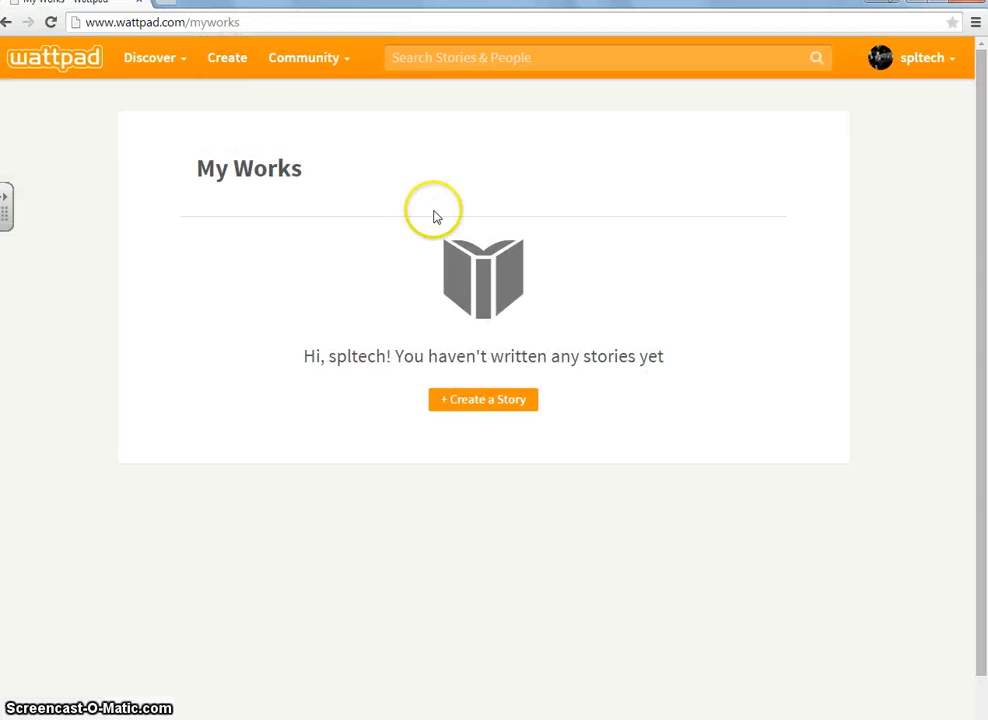
mouse_move(454, 308)
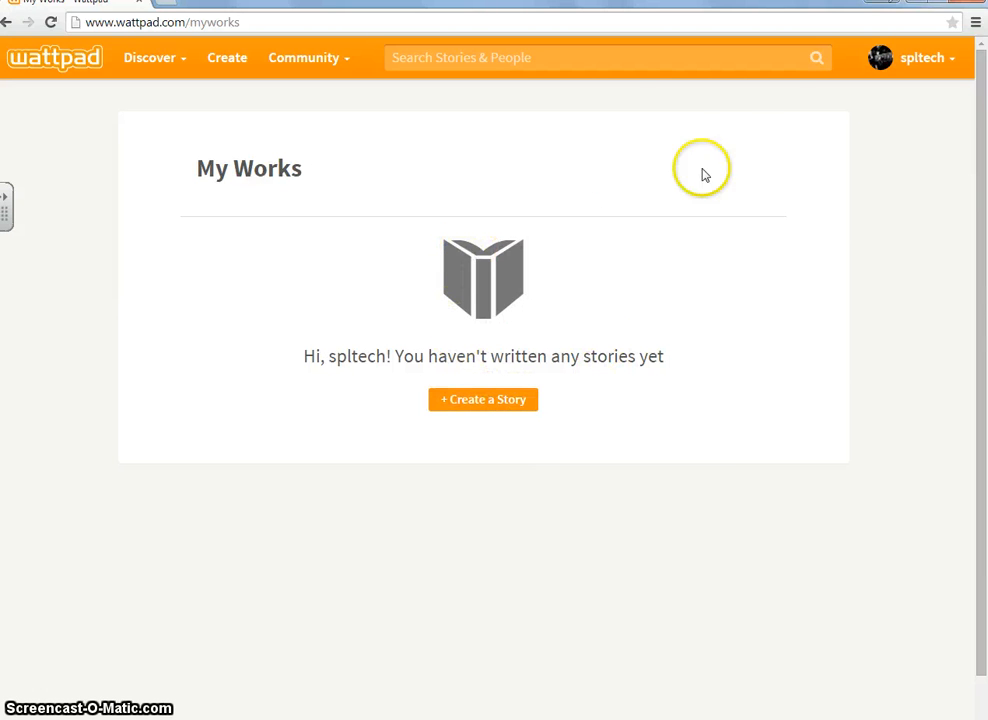
mouse_move(528, 252)
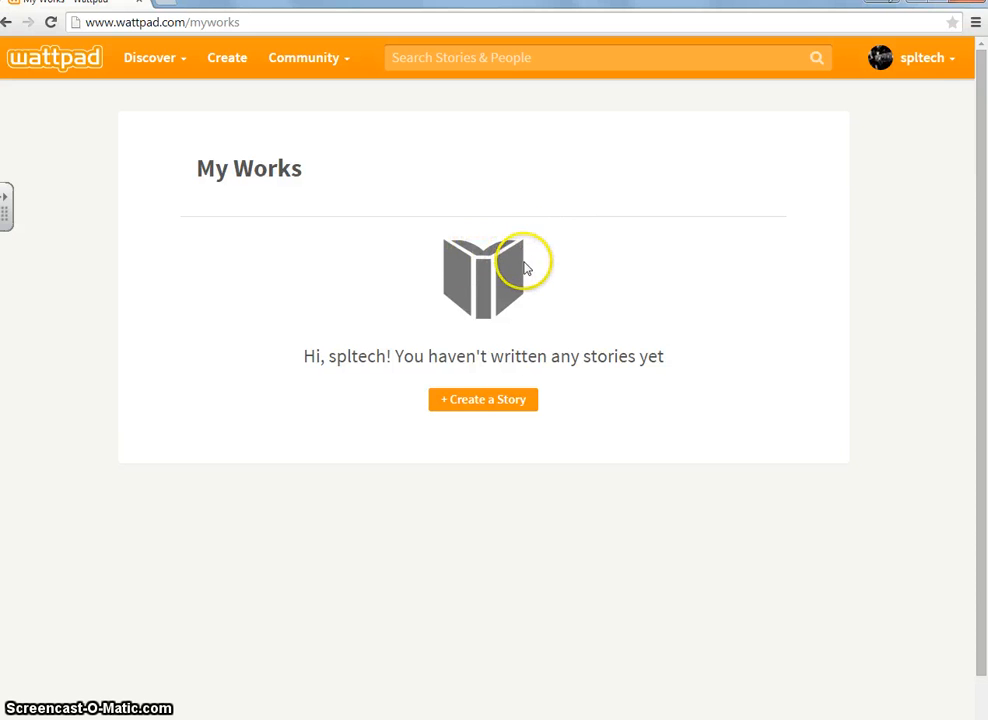
left_click(922, 56)
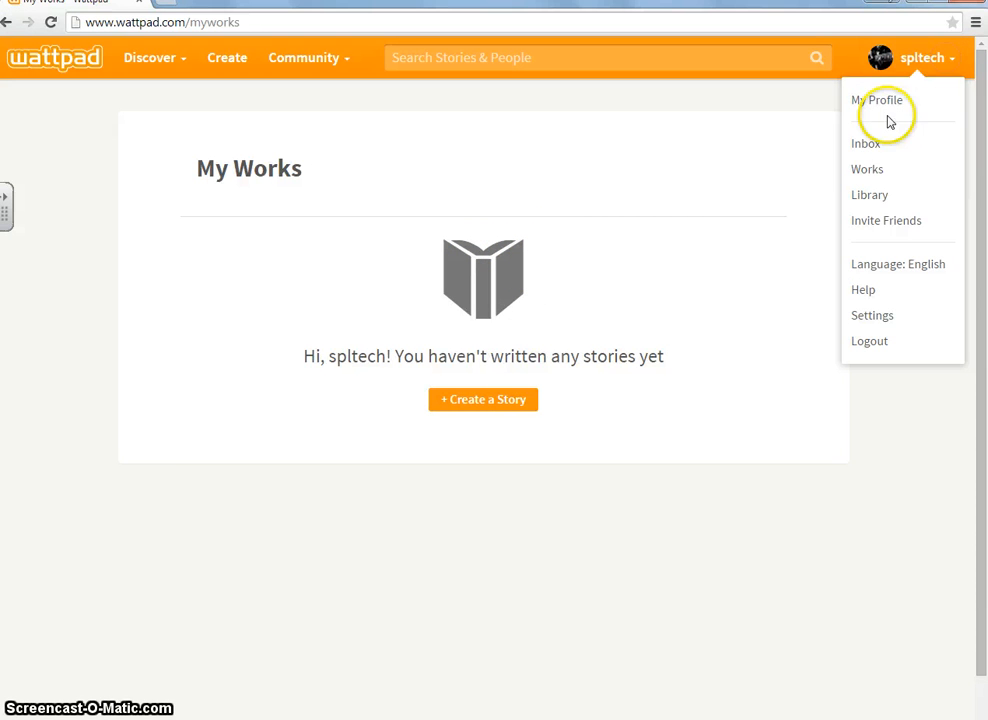
left_click(612, 320)
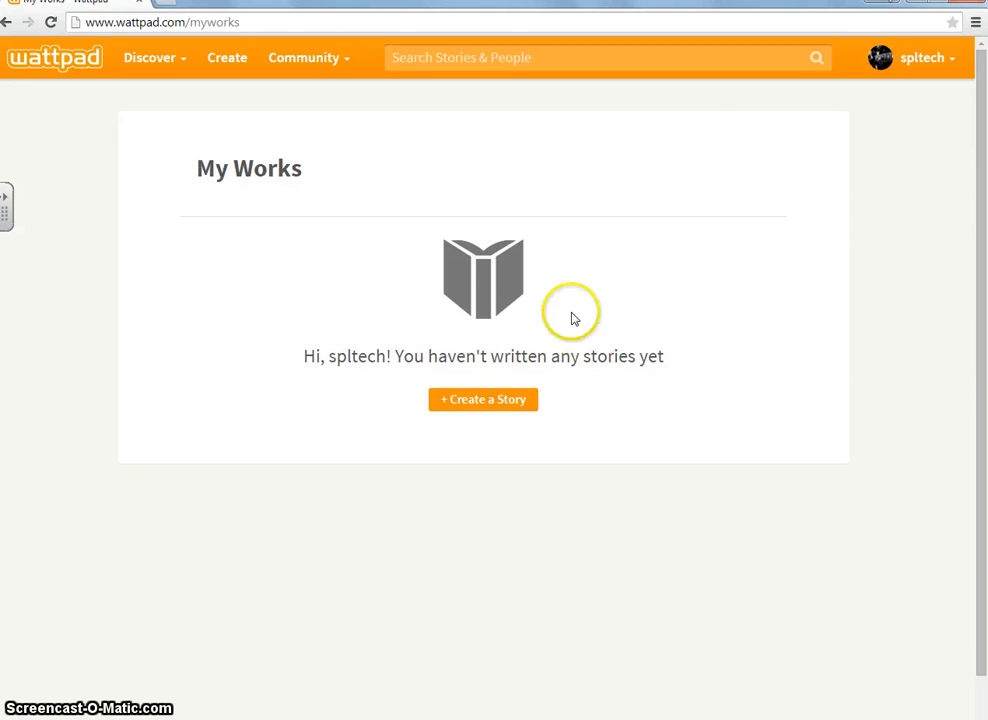
left_click(304, 56)
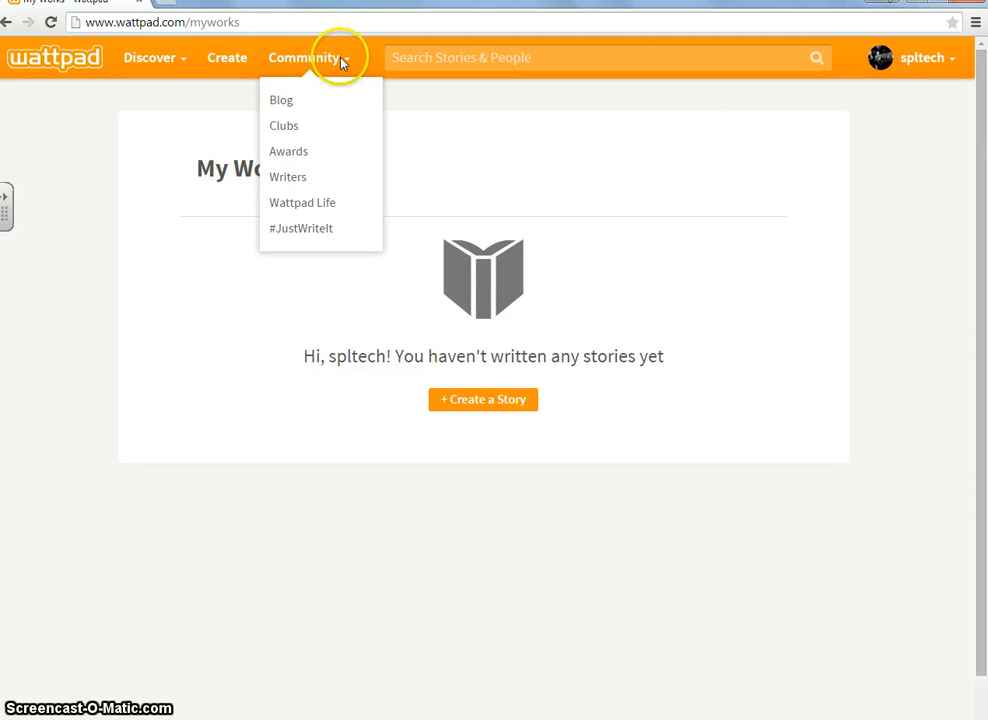
mouse_move(280, 104)
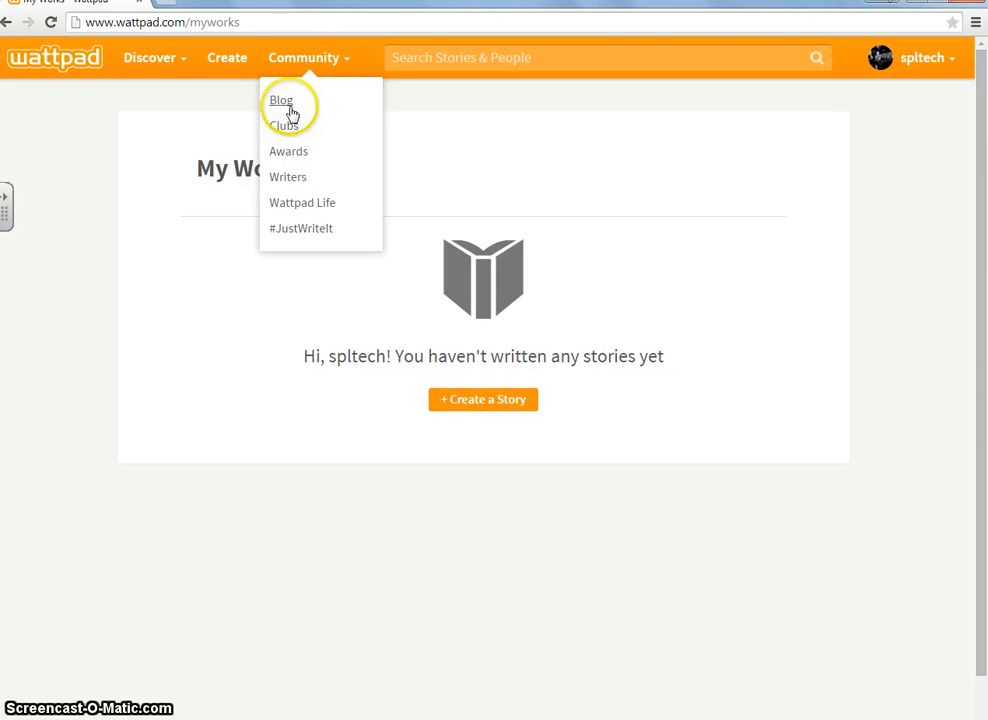
mouse_move(318, 172)
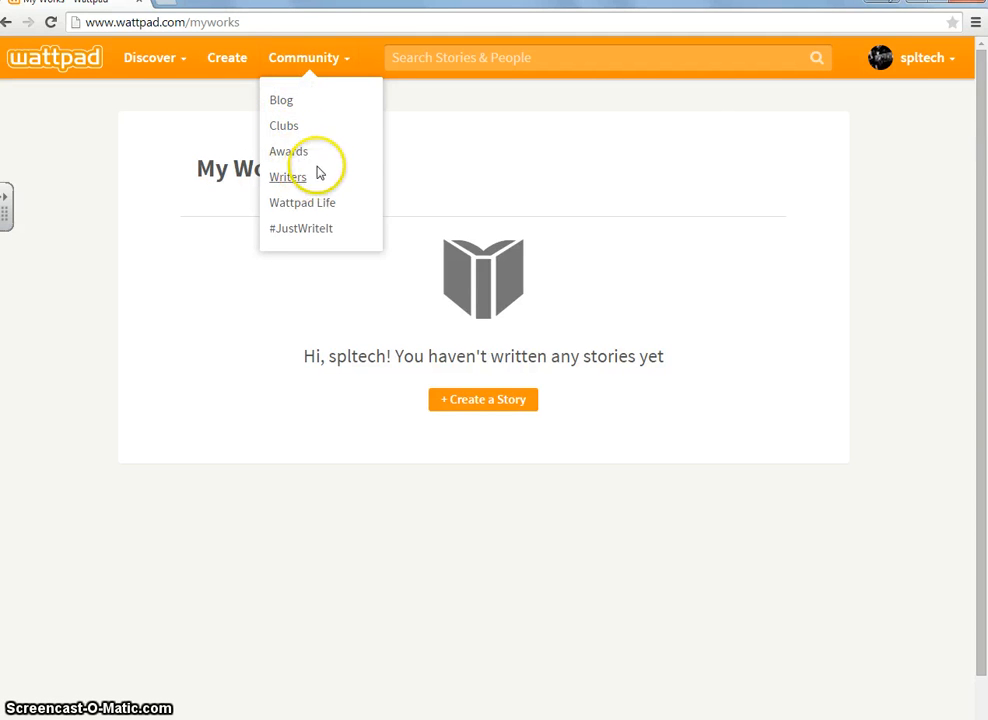
mouse_move(308, 112)
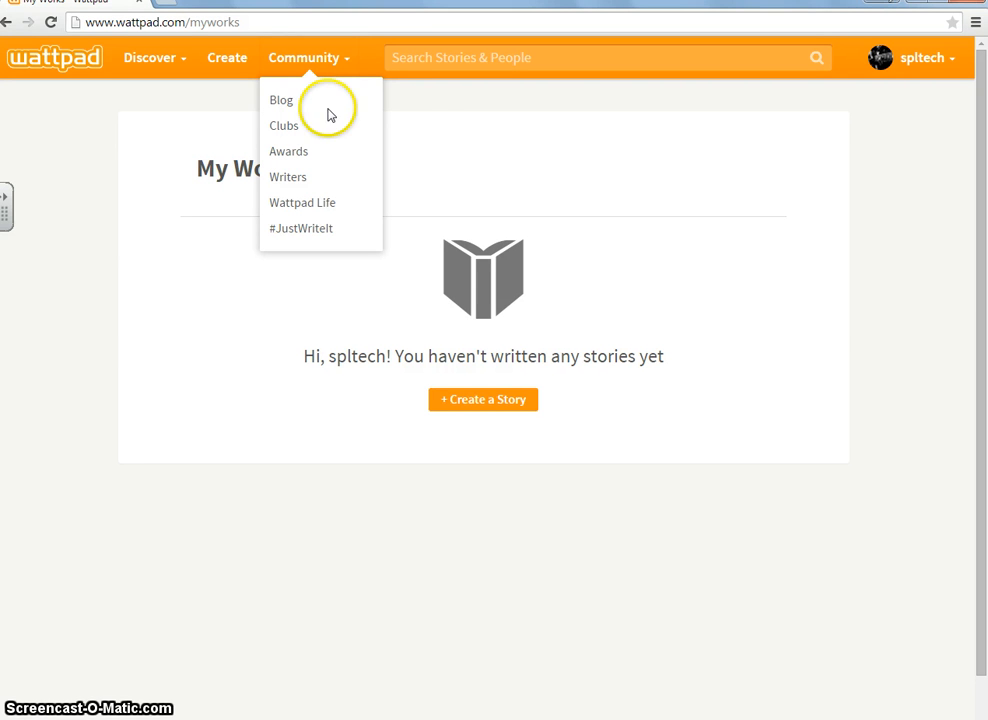
mouse_move(444, 112)
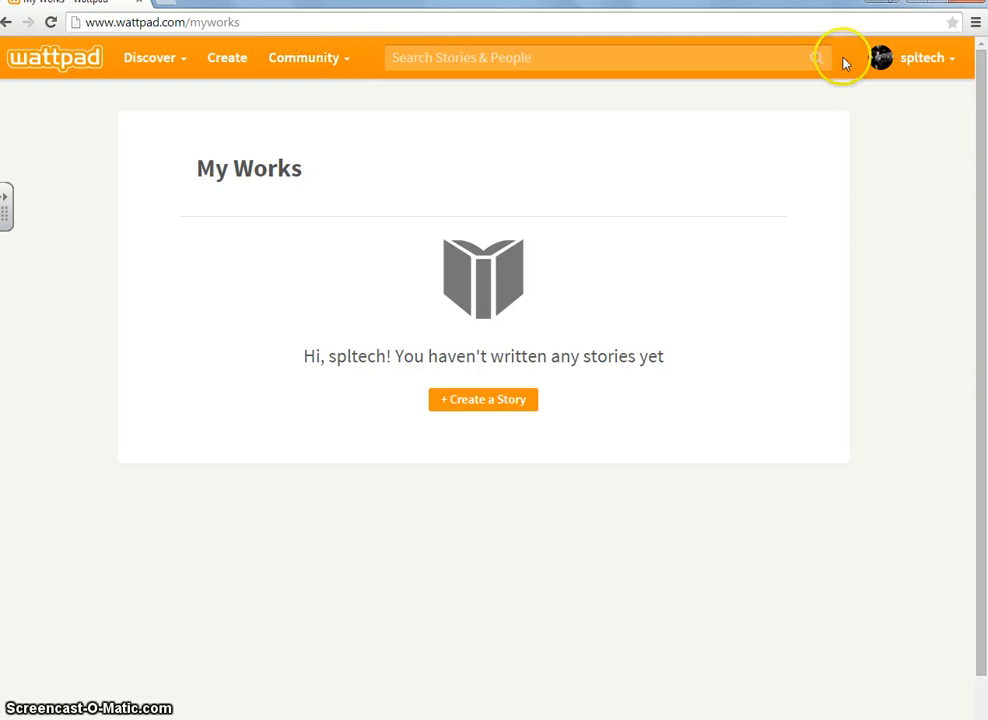
Step: Reveal the spitech account menu listing Inbox, Works, Library, Settings and Logout
left_click(920, 56)
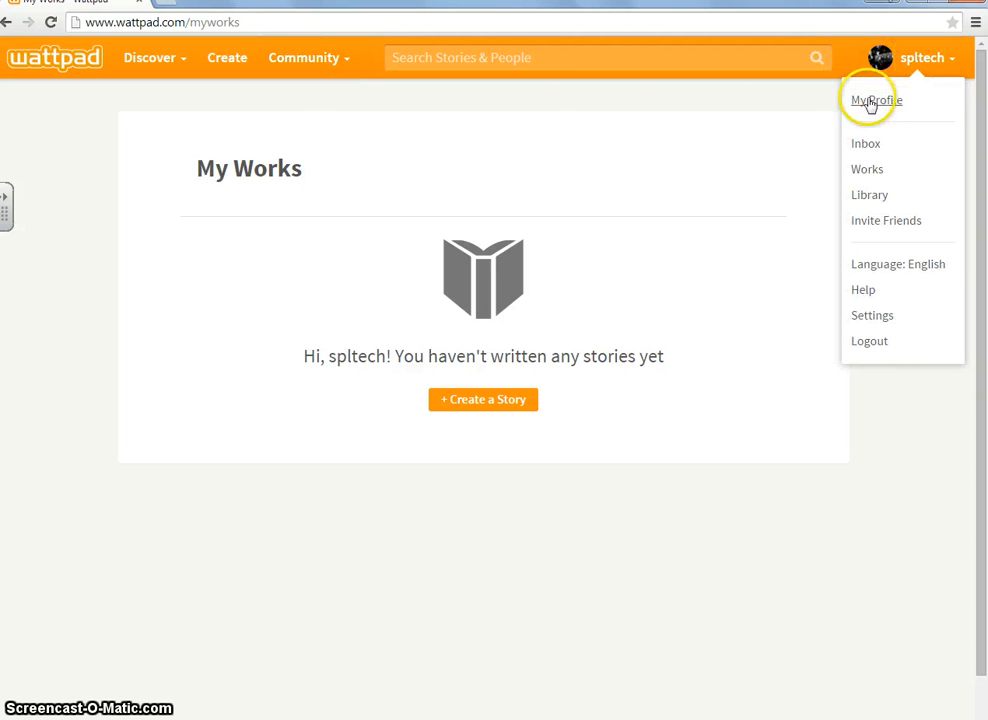
mouse_move(872, 296)
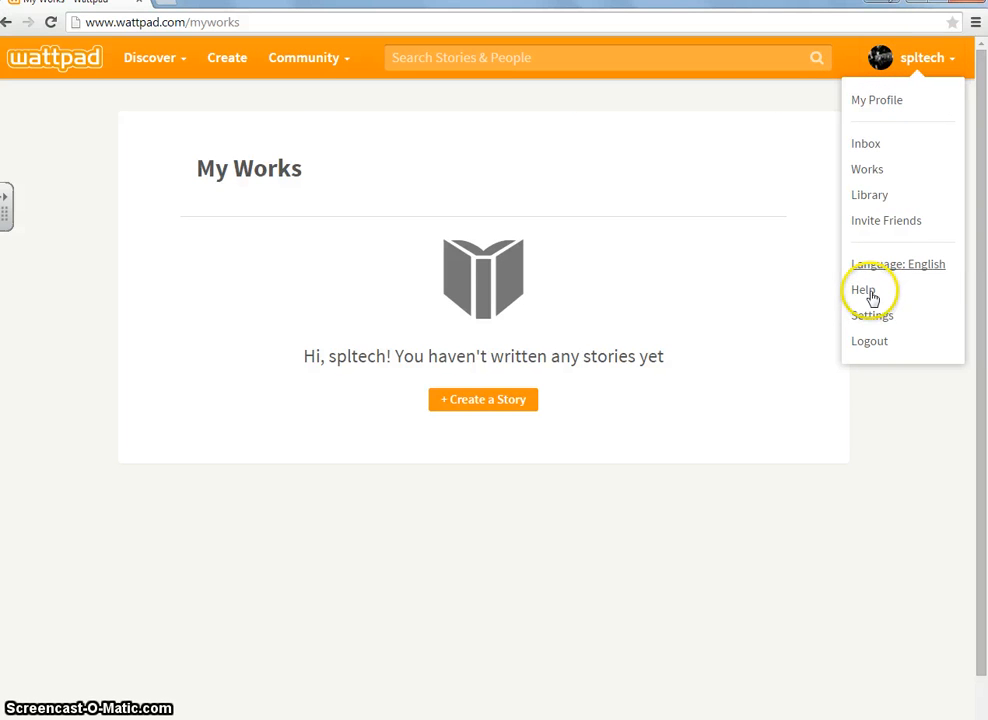